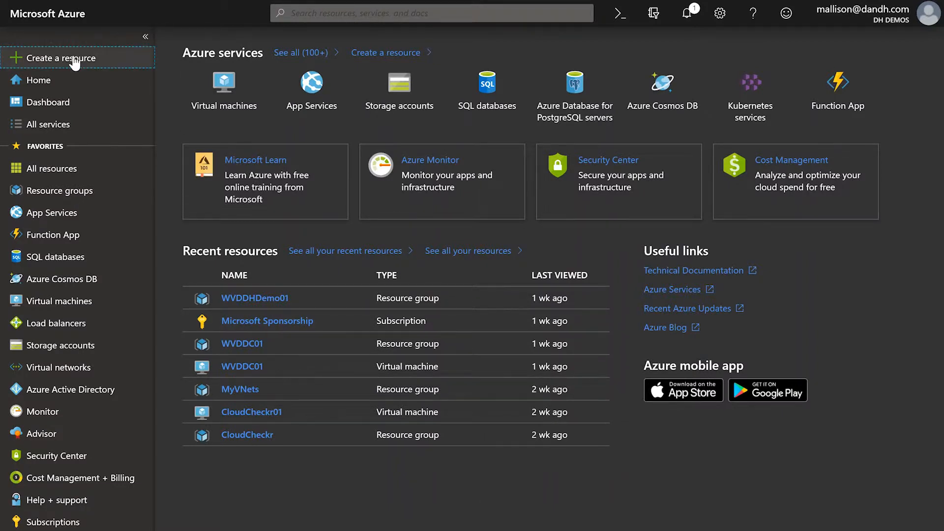
- Start a Windows Server 2016 Datacenter VM with a new resource group named DCDemoGroup
click(55, 57)
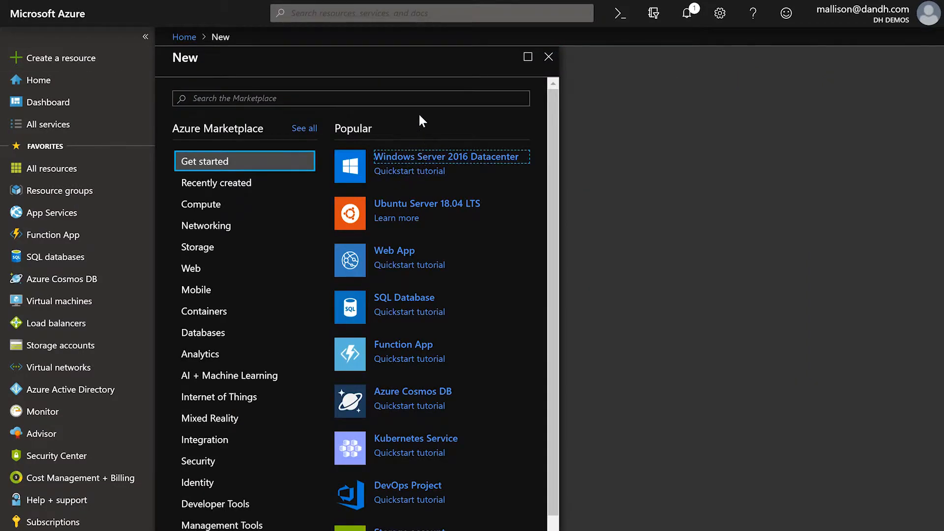
click(446, 156)
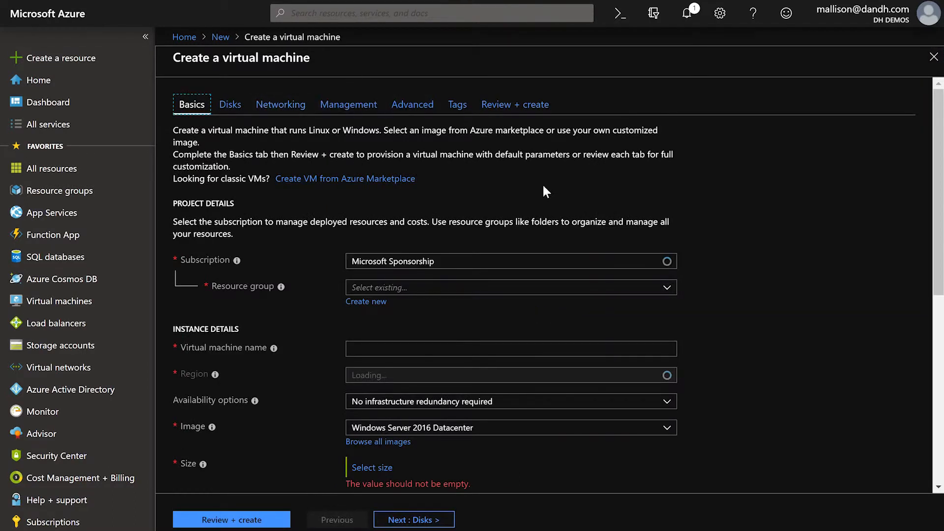
click(366, 302)
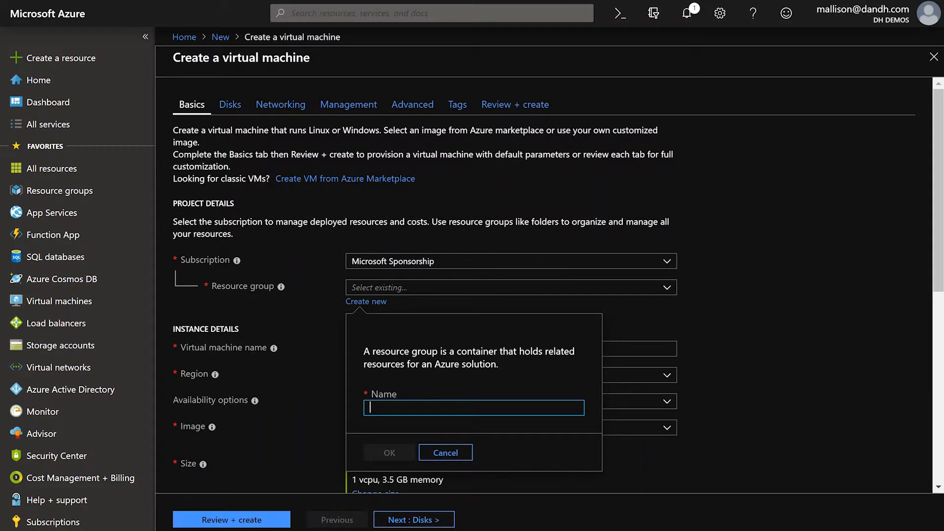
text(DCDemo)
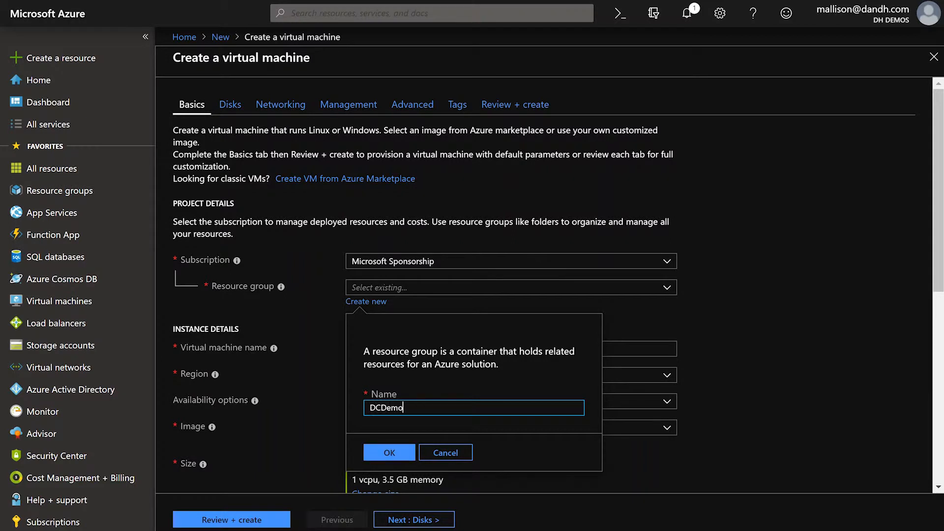
text(Group)
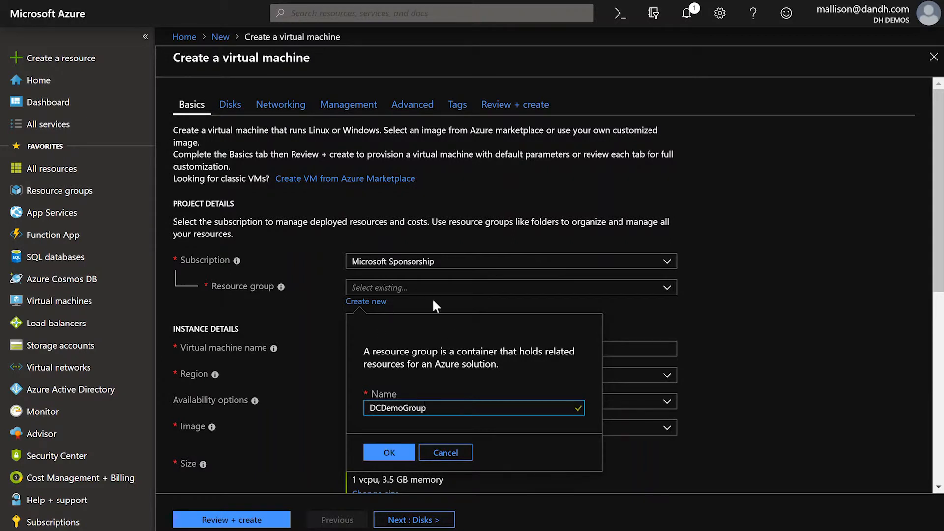
mouse_move(386, 432)
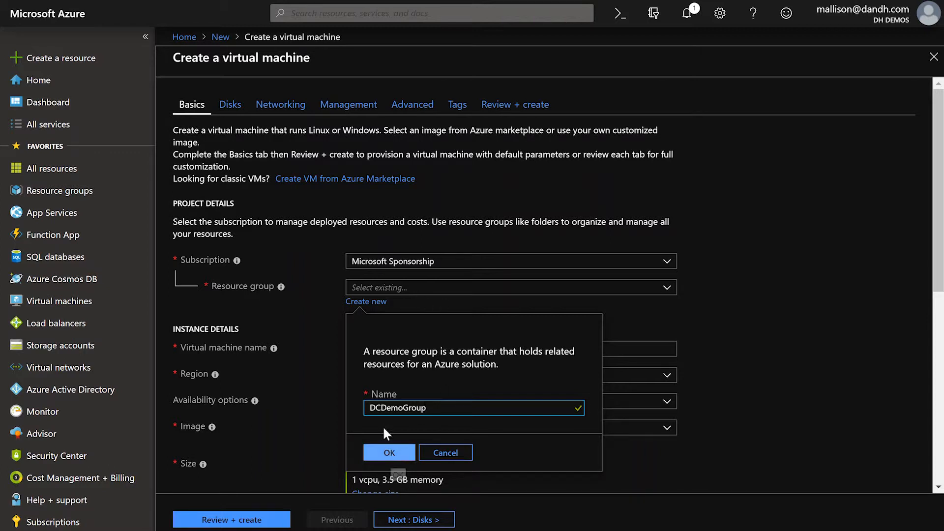
mouse_move(394, 452)
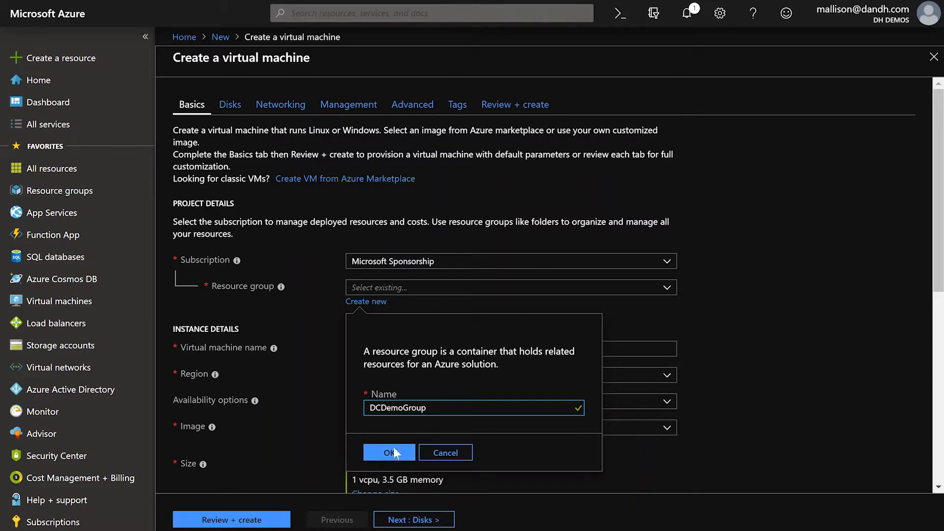
- Confirm resource group DCDemoGroup and name the virtual machine DCDemo01 in East US 2
click(390, 453)
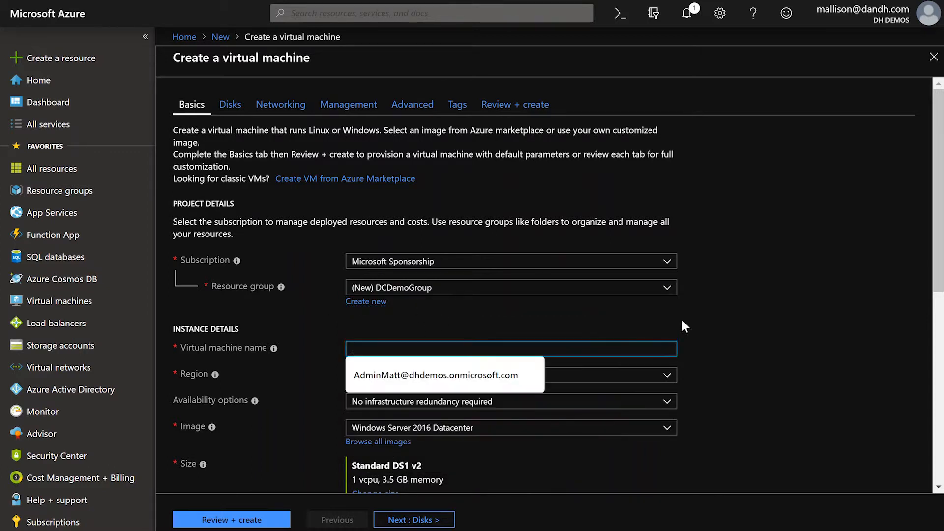
text(DCDemo01)
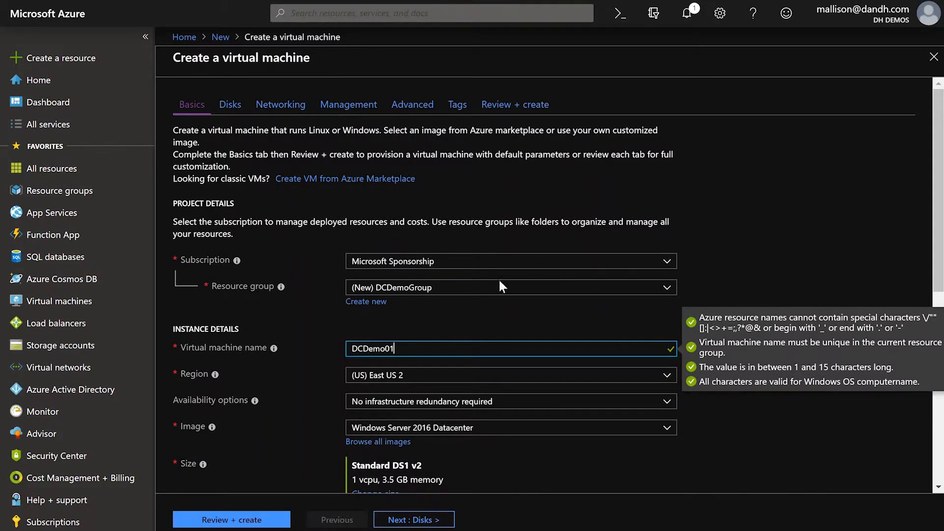
click(509, 376)
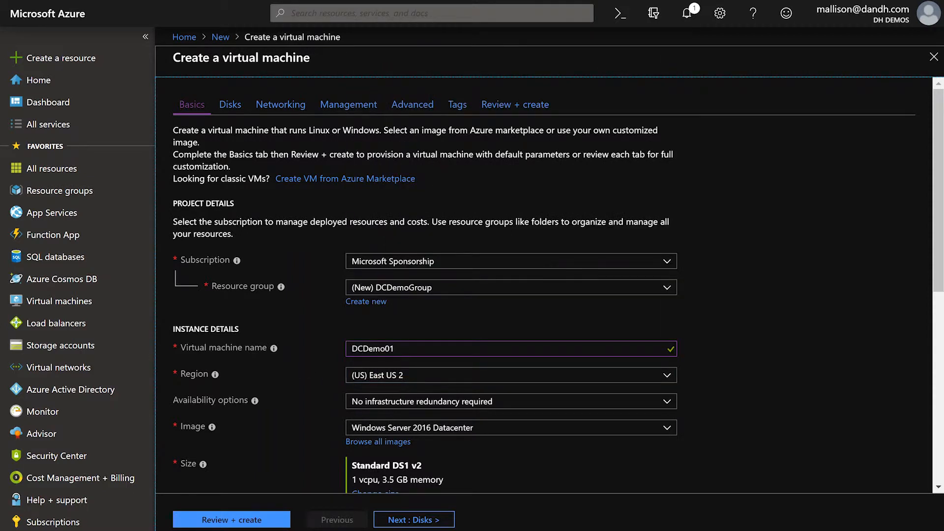
scroll(down, 3)
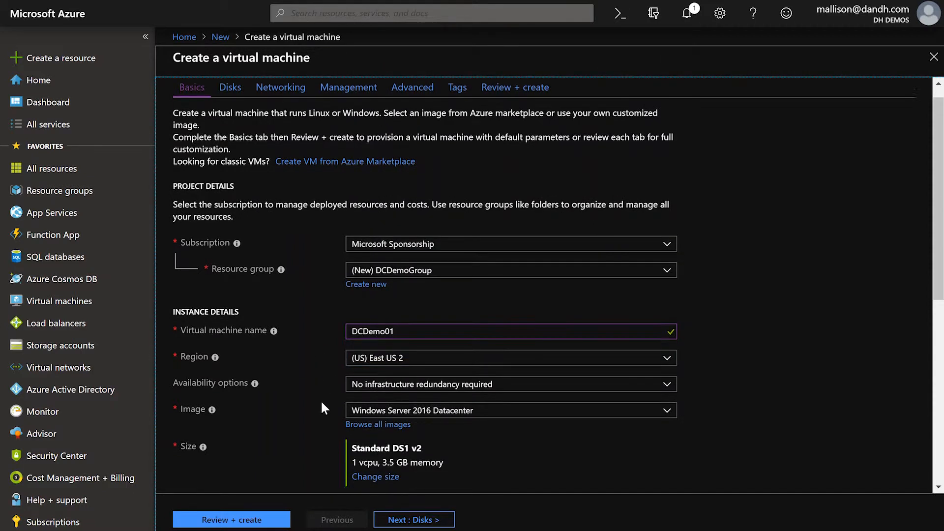
scroll(down, 3)
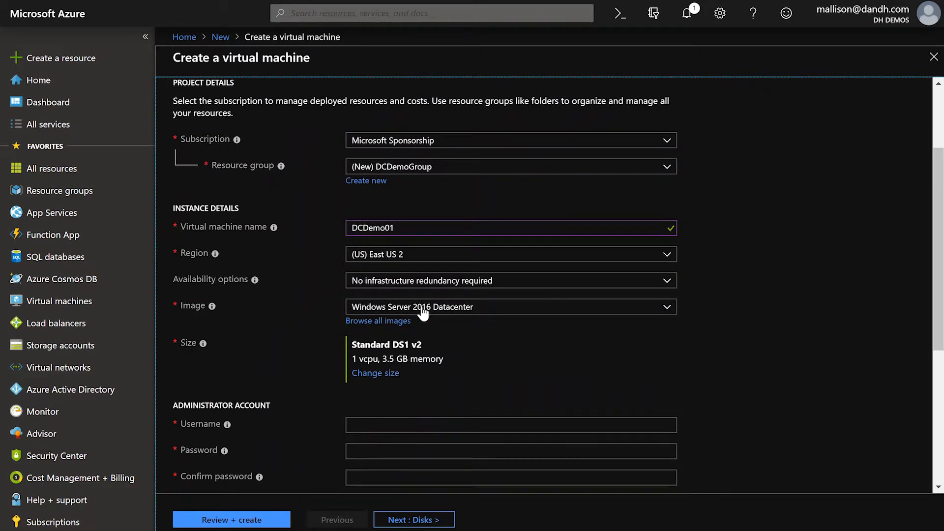
mouse_move(386, 378)
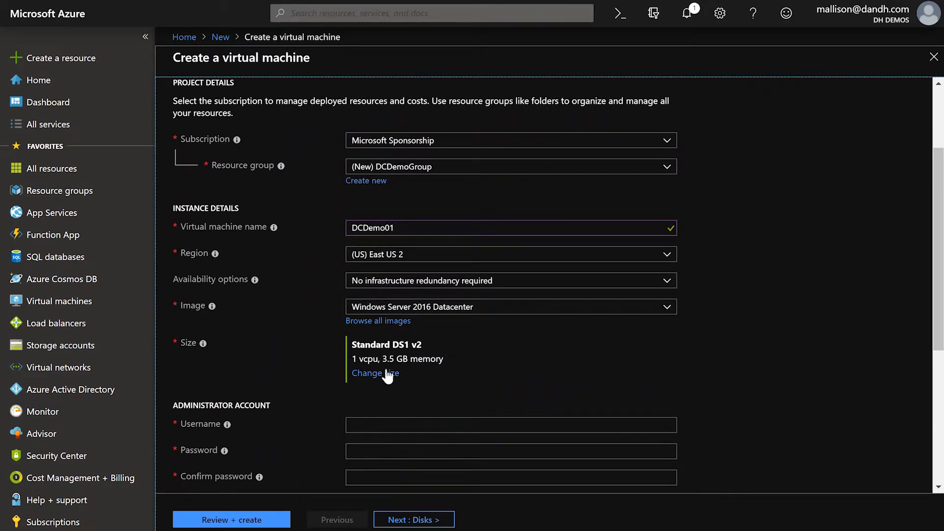
- Change the VM size to Standard DS2 v2 (2 vcpus, 7 GB memory)
click(375, 373)
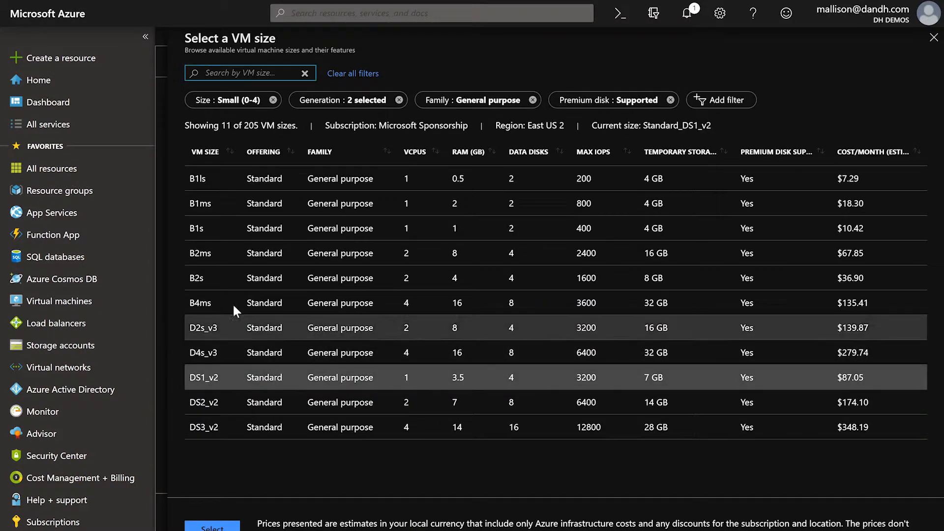
click(204, 402)
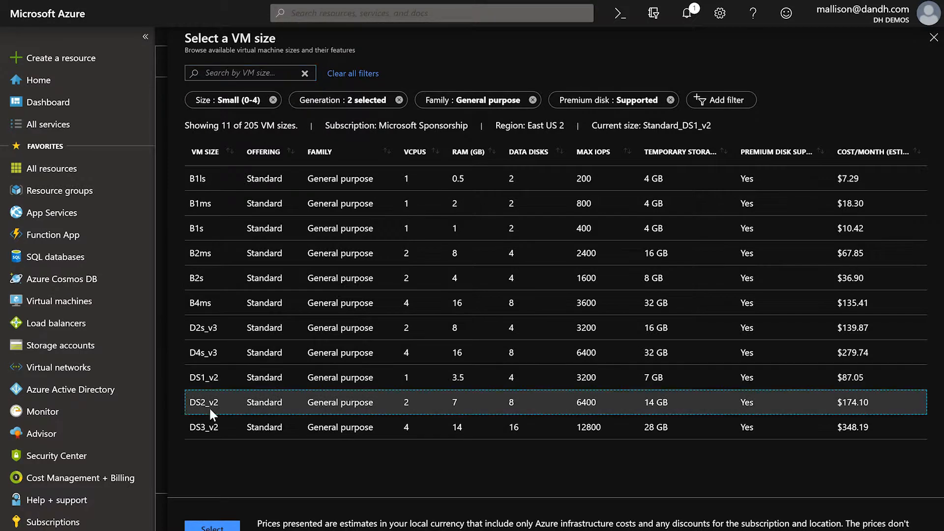
mouse_move(419, 406)
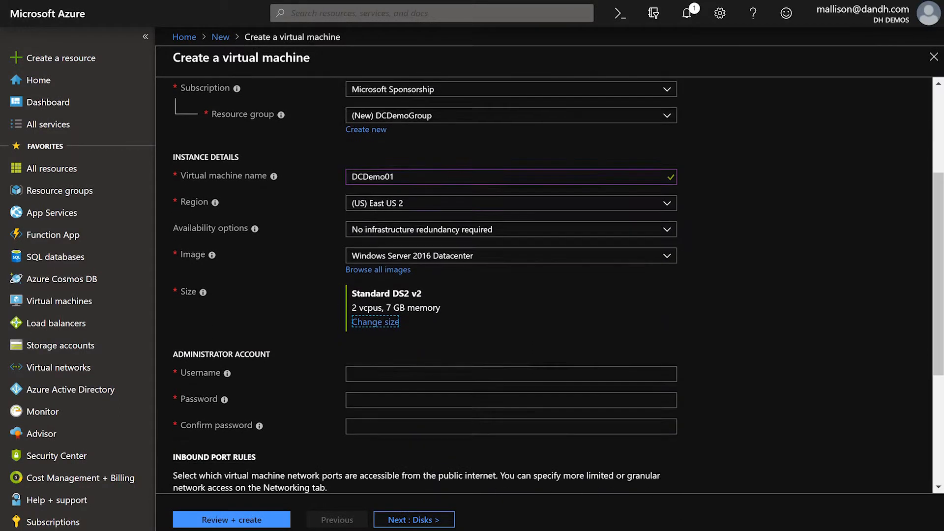
- Set administrator username dhadmin and allow inbound RDP (3389) from the internet
text(dhadmin)
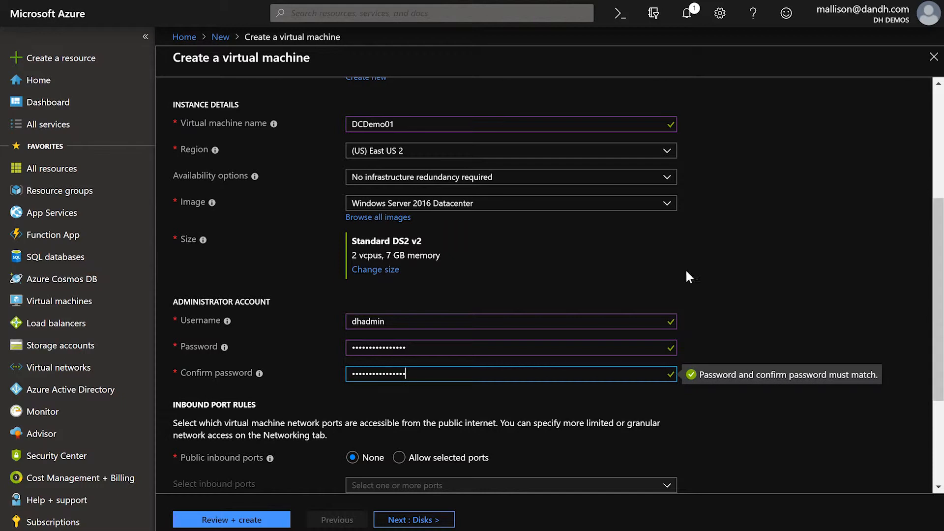
scroll(down, 3)
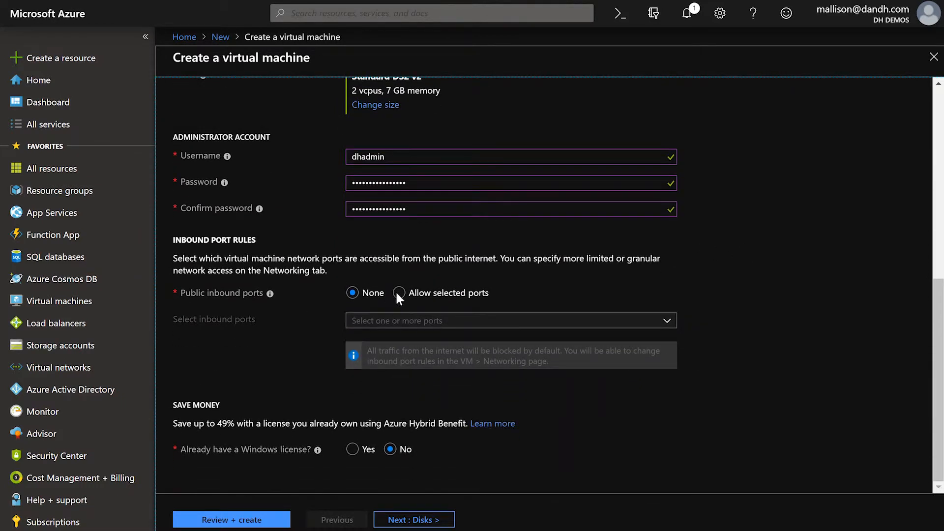
click(399, 293)
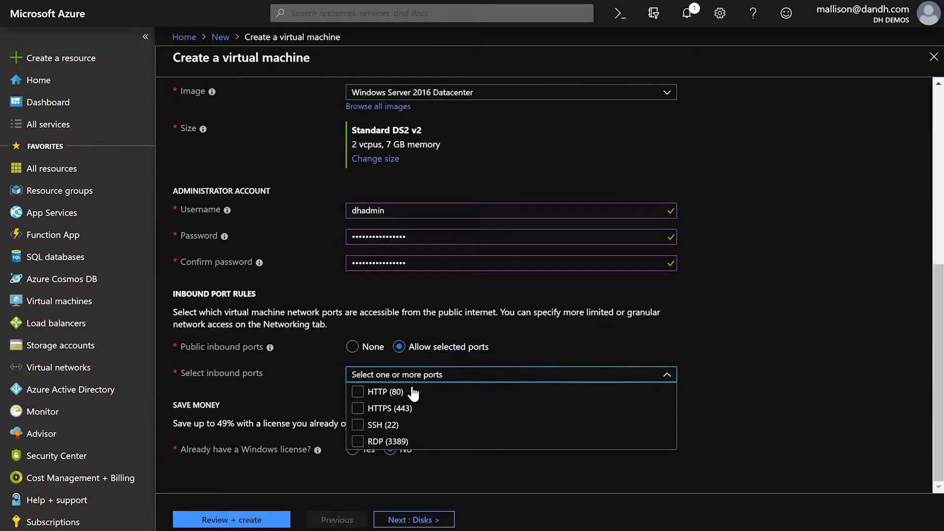
click(358, 441)
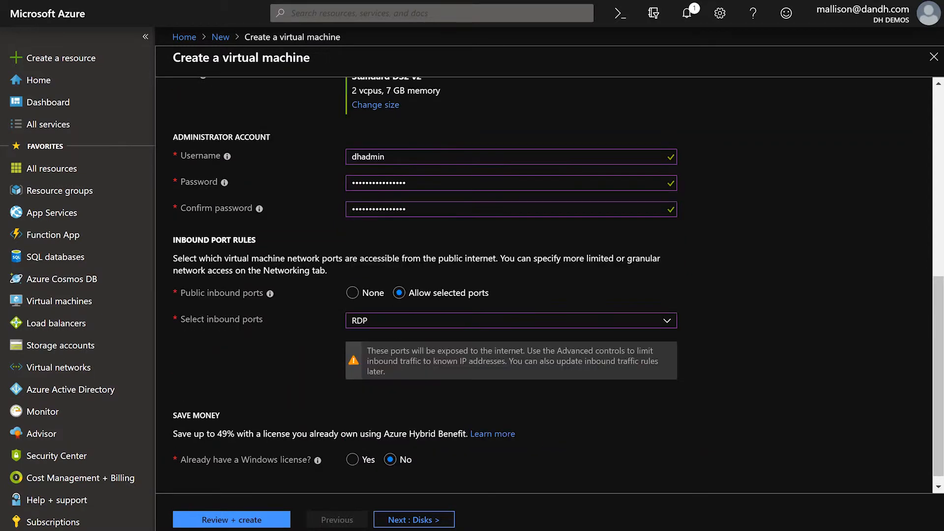
scroll(down, 3)
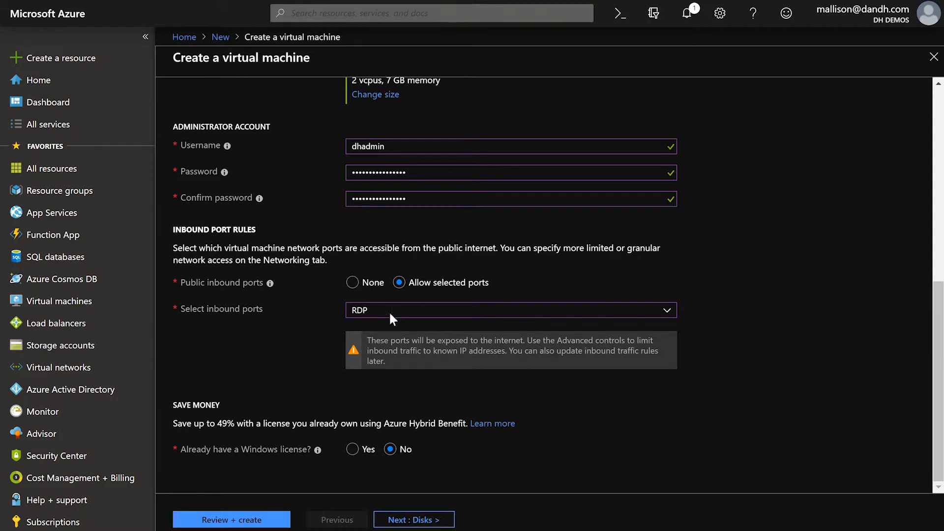
mouse_move(363, 325)
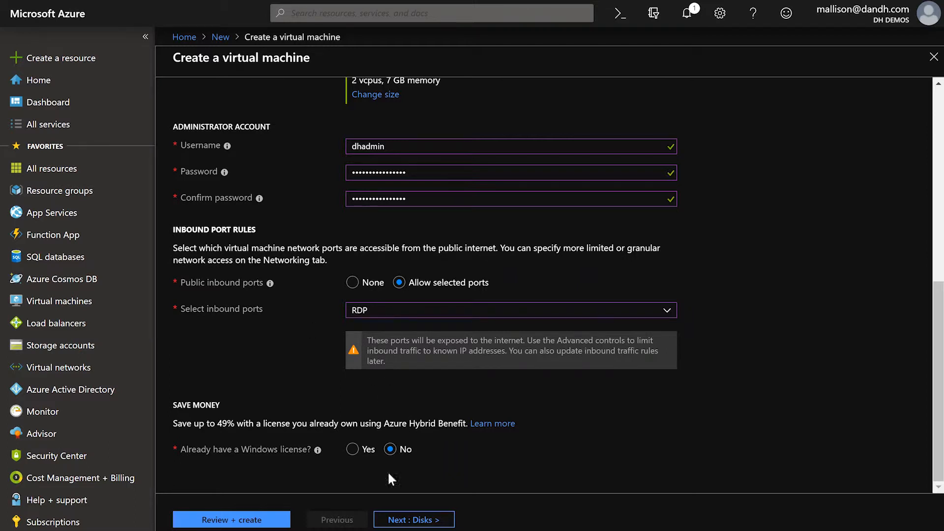
mouse_move(352, 457)
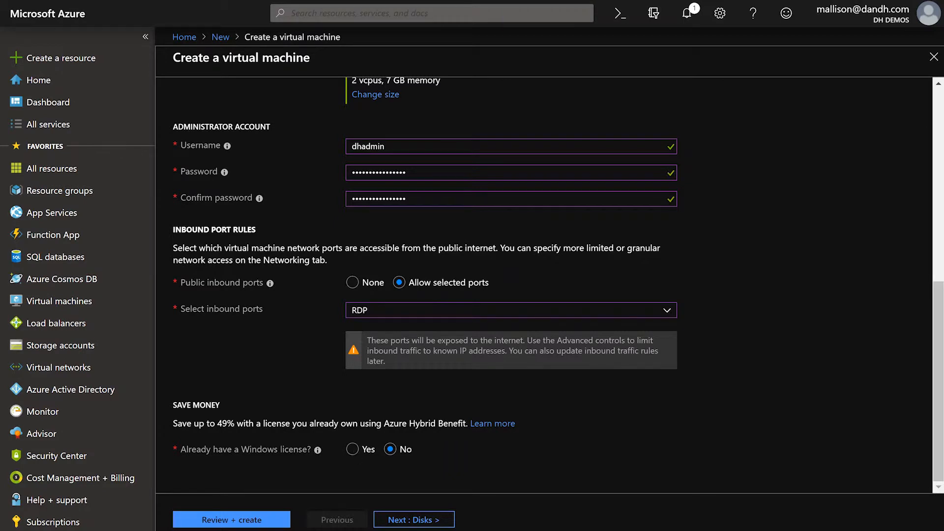
mouse_move(454, 455)
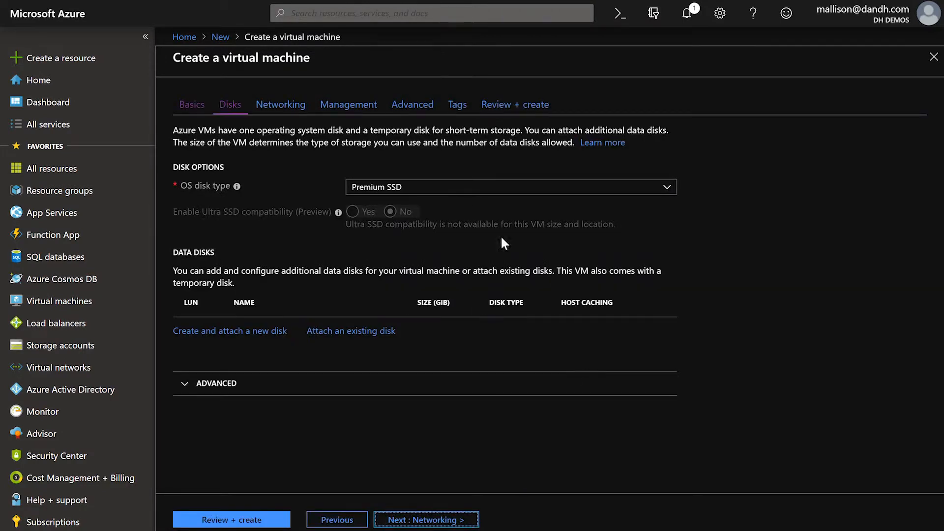
mouse_move(216, 389)
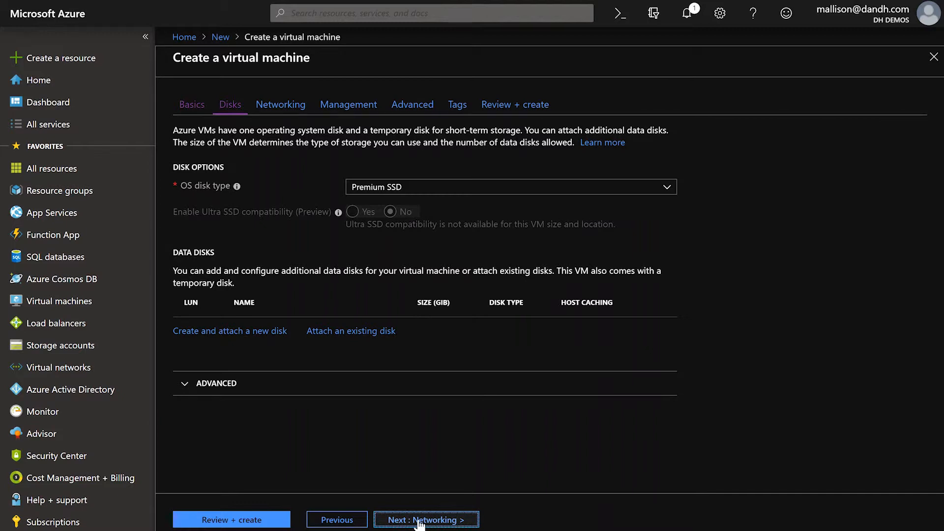
- Keep networking on VNet01, subnet01 with the new DCDemo01-ip public address and RDP inbound
click(426, 519)
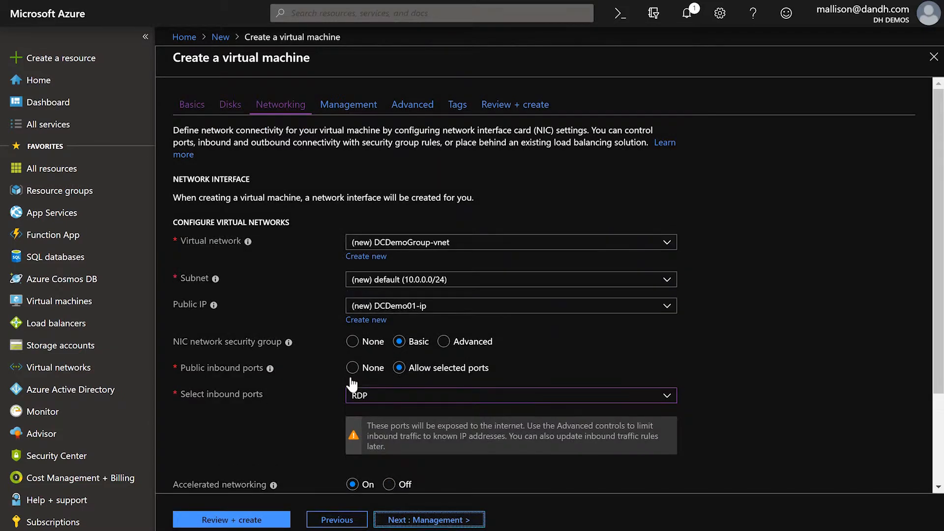
mouse_move(370, 298)
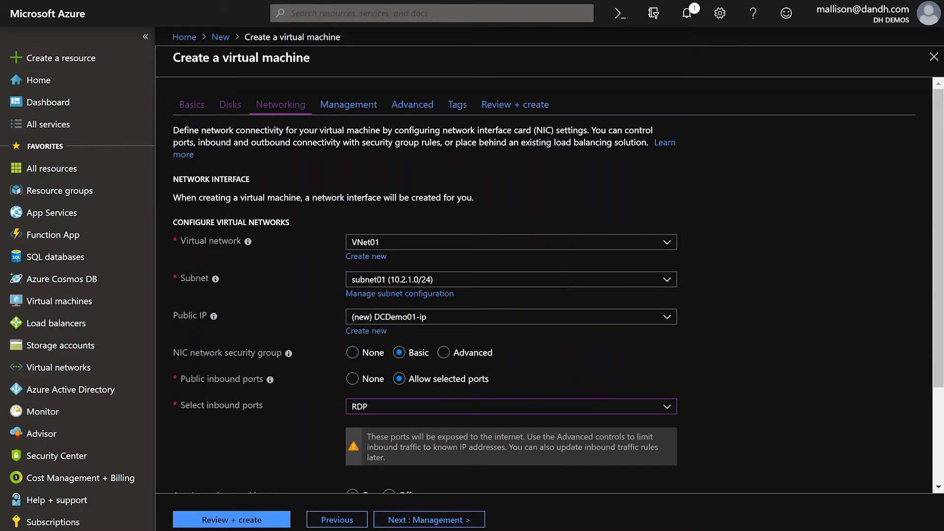
mouse_move(428, 258)
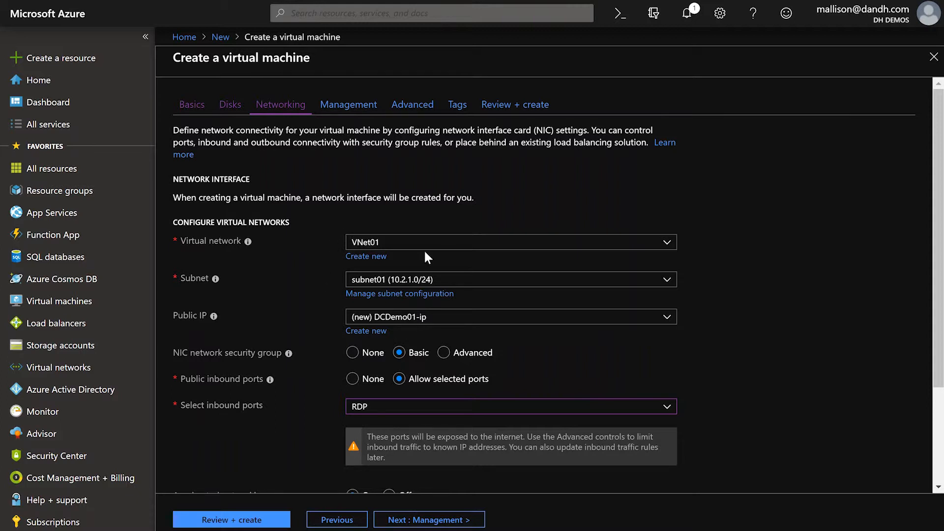
click(505, 279)
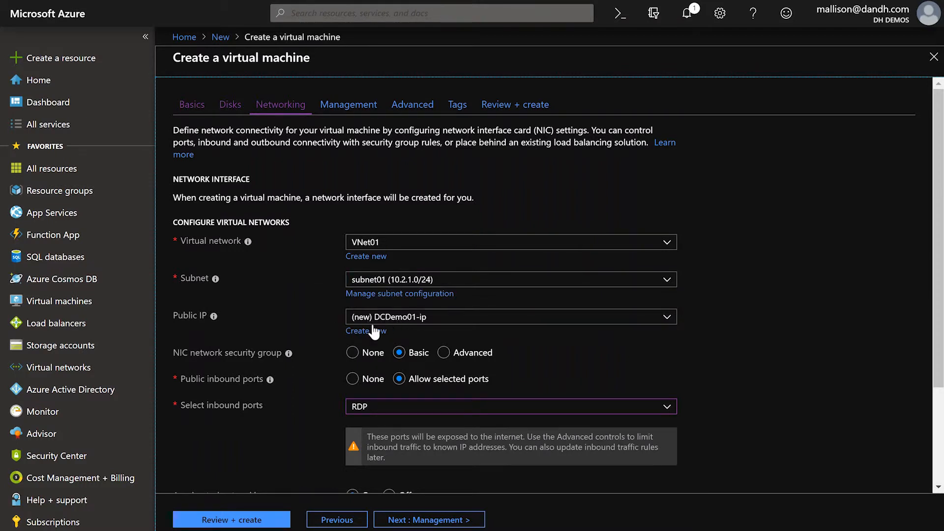
scroll(down, 3)
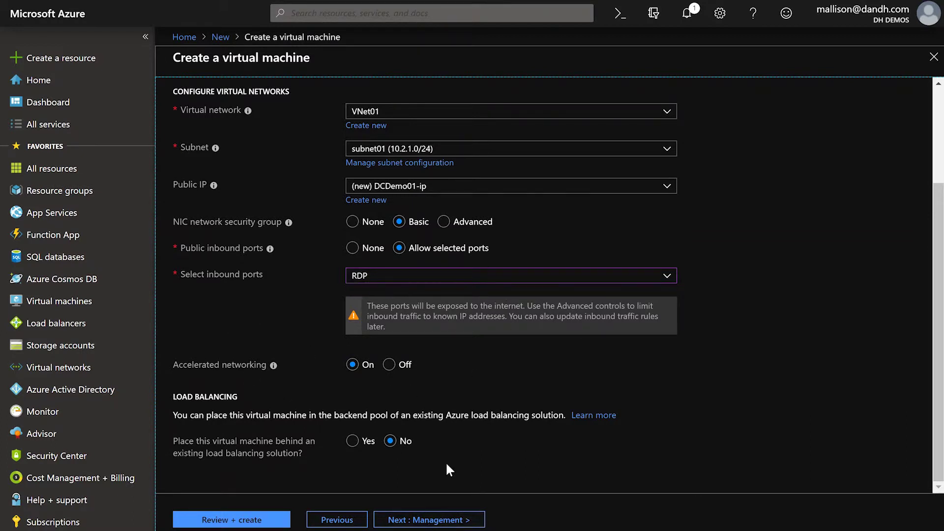
- Keep management defaults with boot diagnostics on dcdemogroupdiag storage and move to Advanced
click(431, 519)
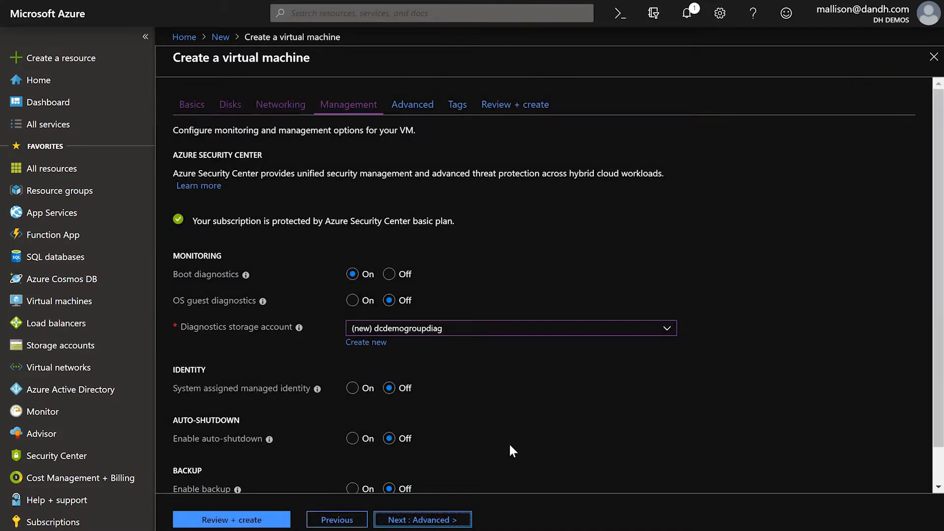
scroll(down, 3)
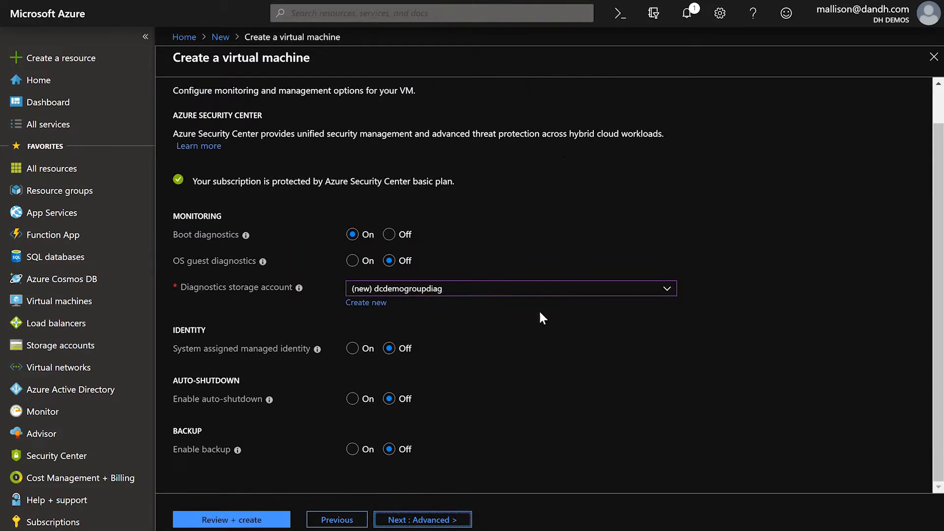
mouse_move(544, 190)
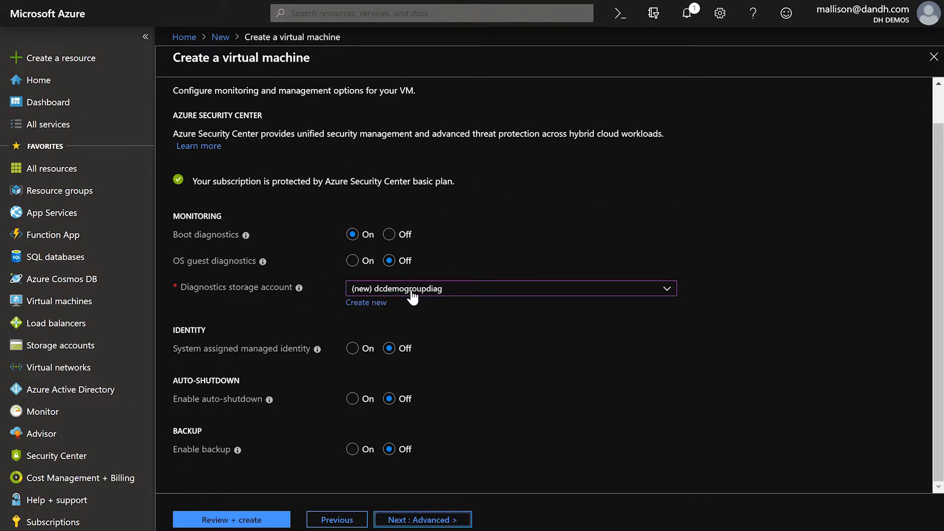
mouse_move(382, 289)
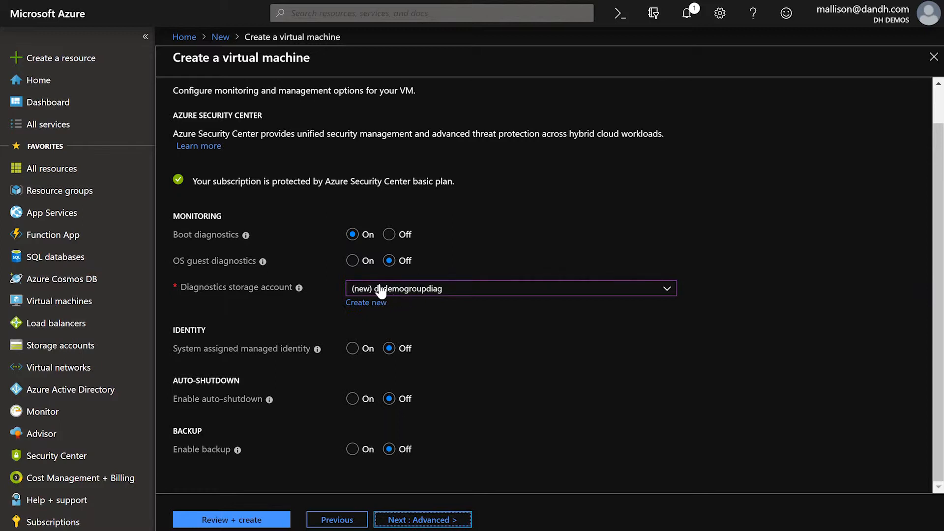
click(423, 519)
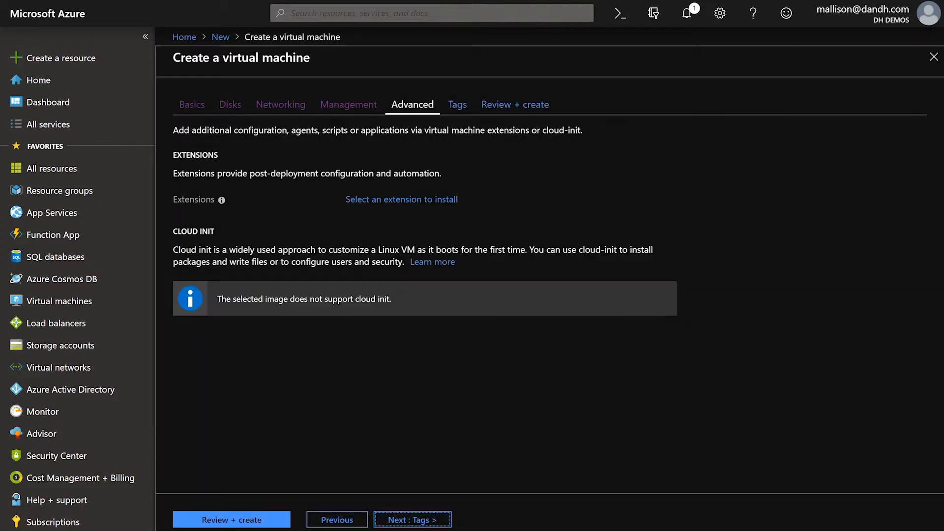
- Review, validate and submit the DCDemo01 deployment into DCDemoGroup
click(412, 520)
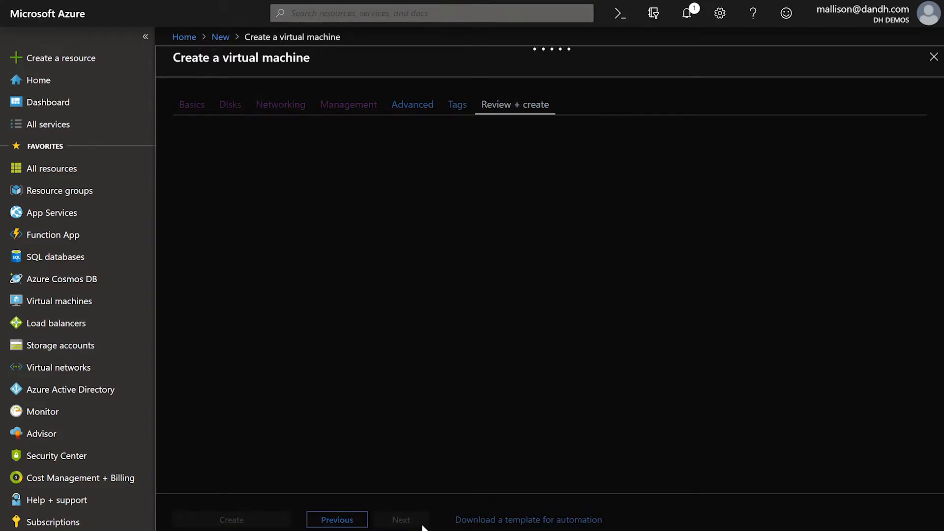
click(516, 105)
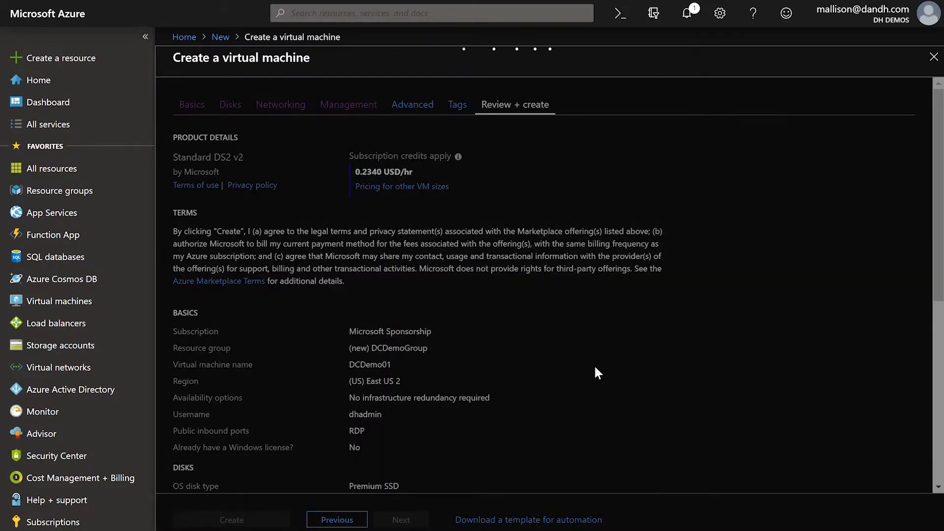
click(232, 519)
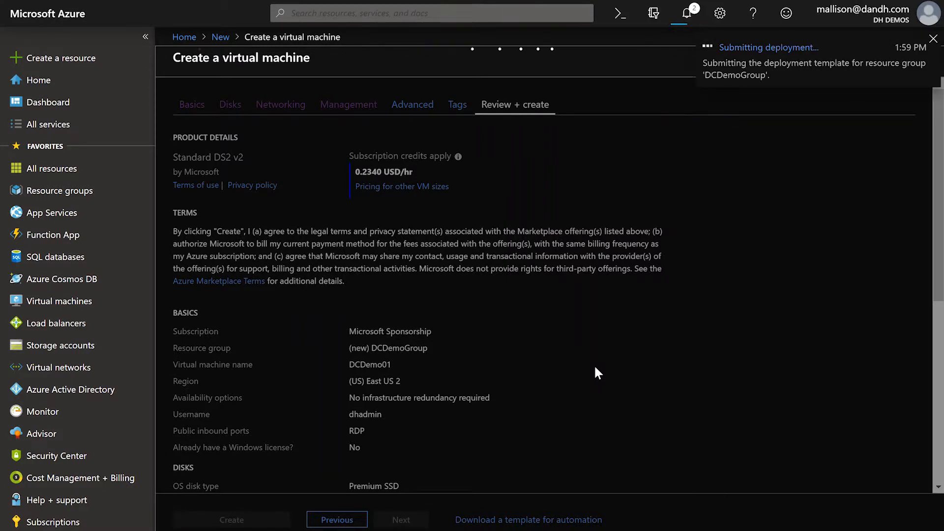
click(232, 519)
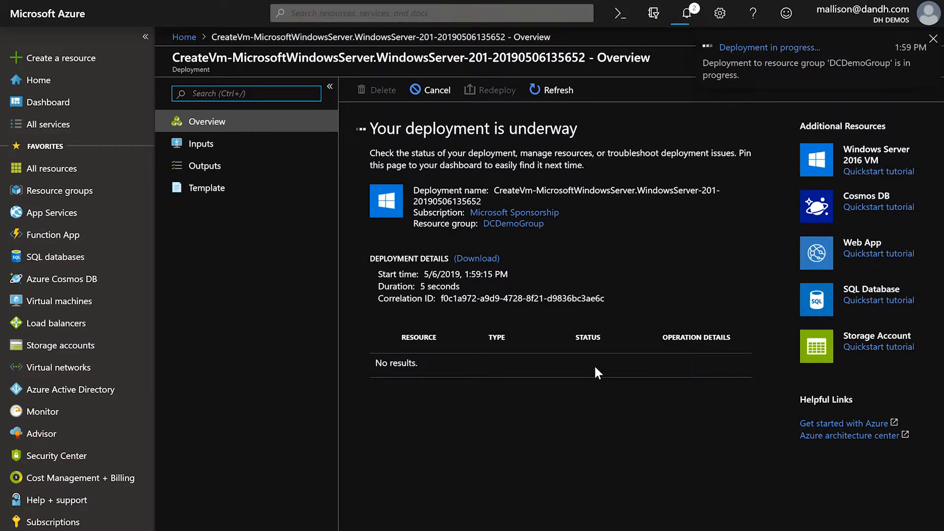
- Connect to DCDemo01 via its downloaded RDP file, accepting the unknown publisher
click(683, 14)
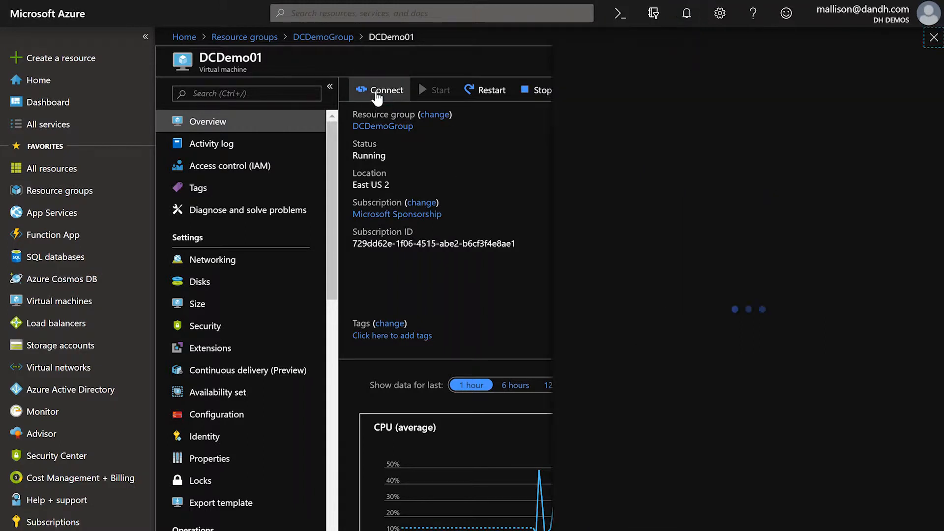
click(379, 89)
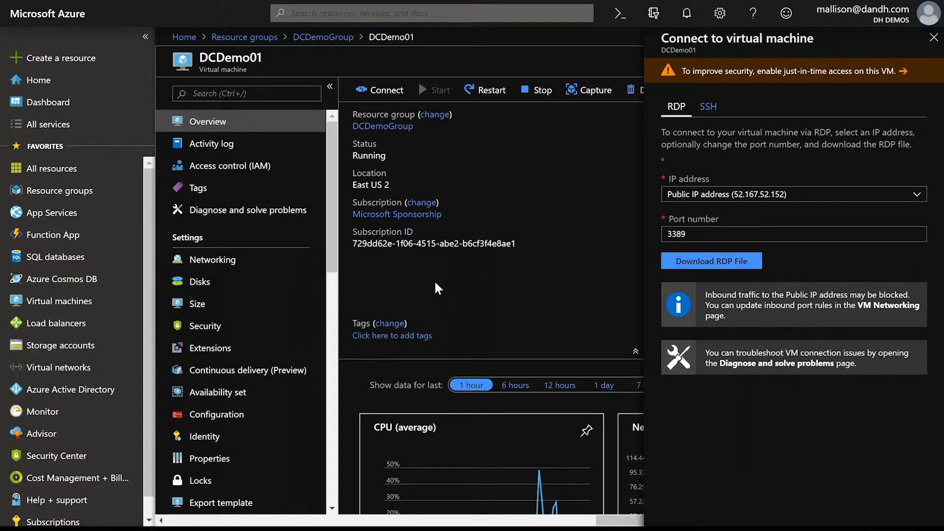
click(711, 262)
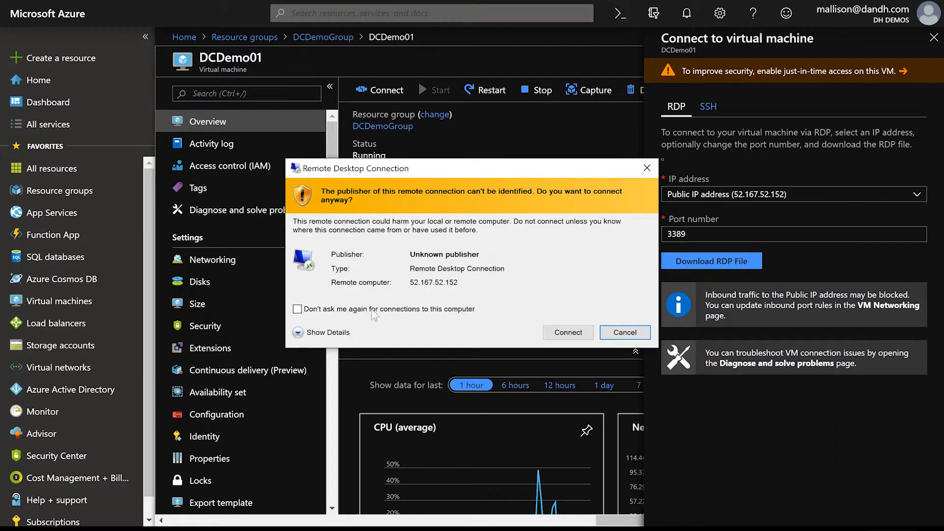
click(297, 309)
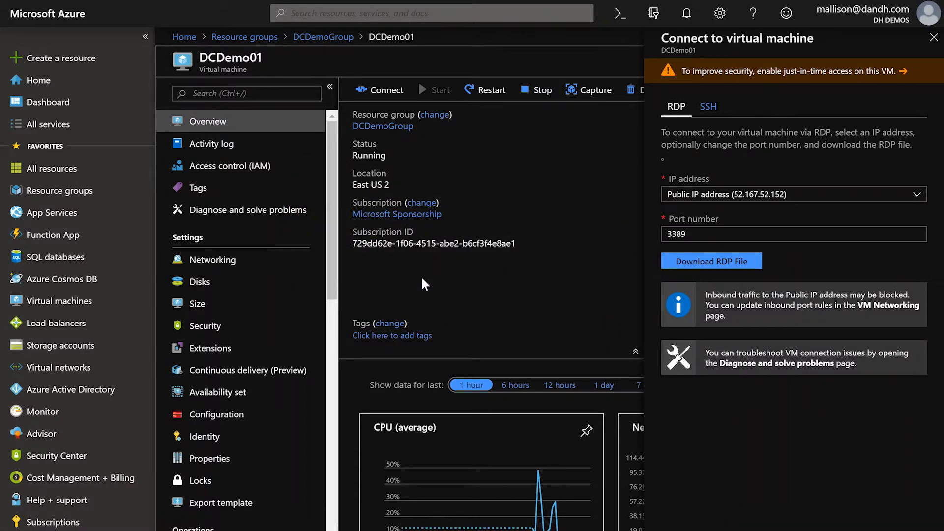
click(712, 262)
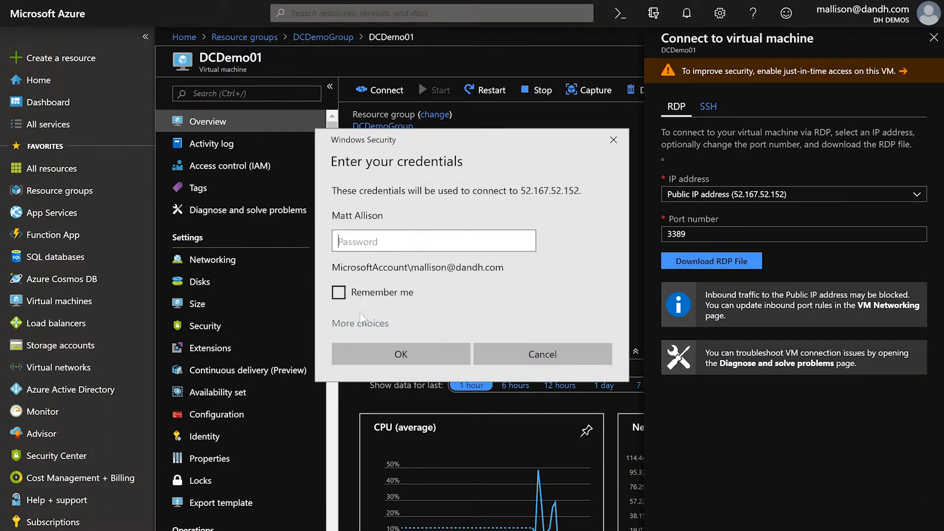
- Sign in to the remote session as a different account, dhadmin, with its password
click(359, 323)
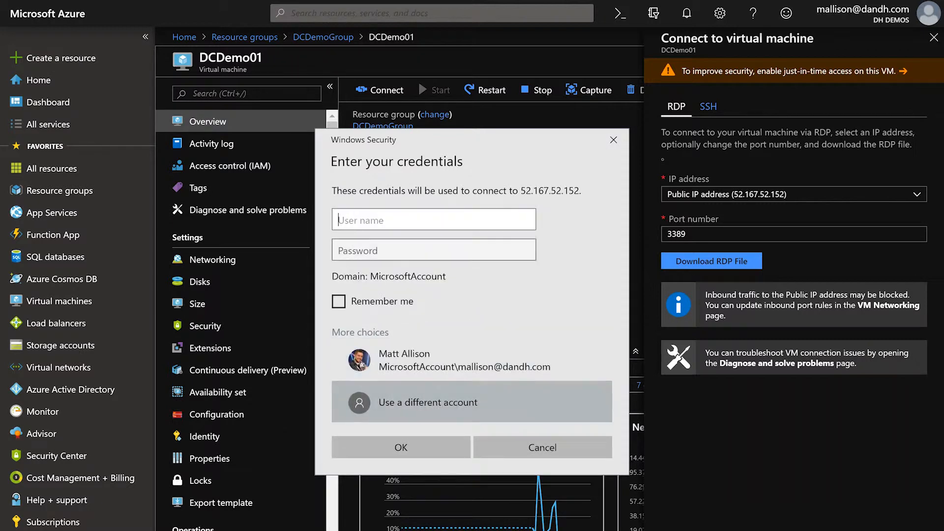
text(dhadmin)
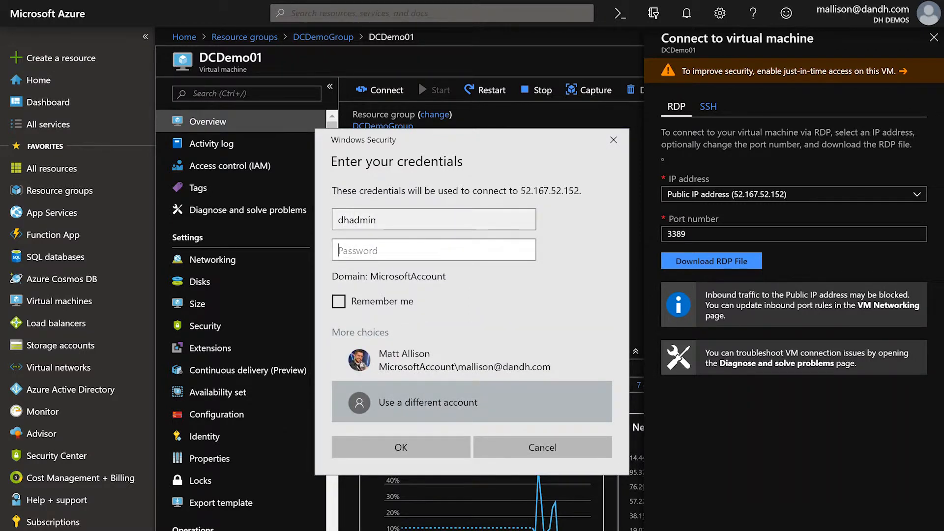
text(••)
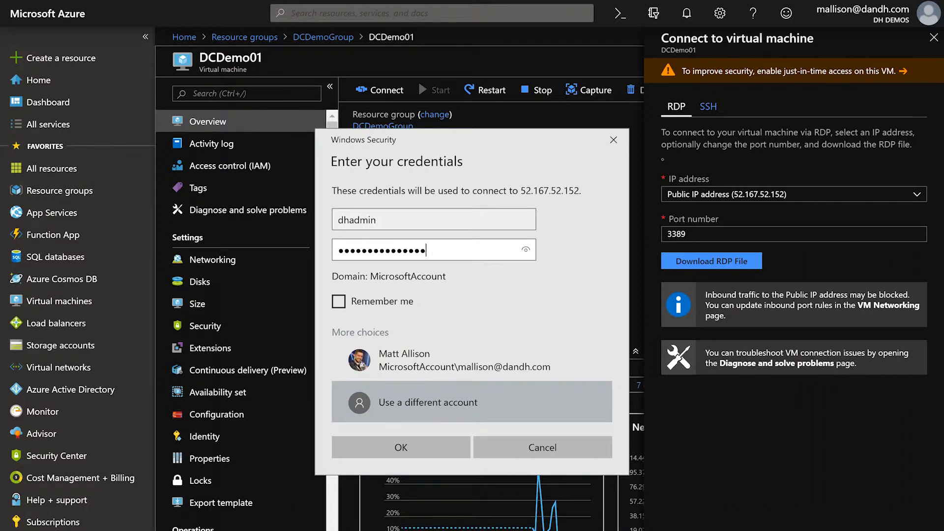
click(401, 446)
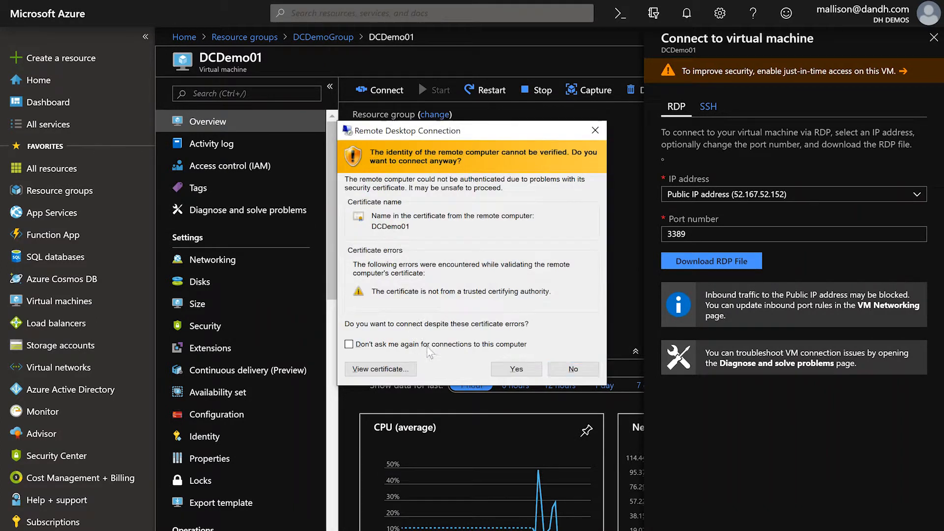
- Accept the certificate warning and the network discovery prompt to reach Server Manager
click(516, 369)
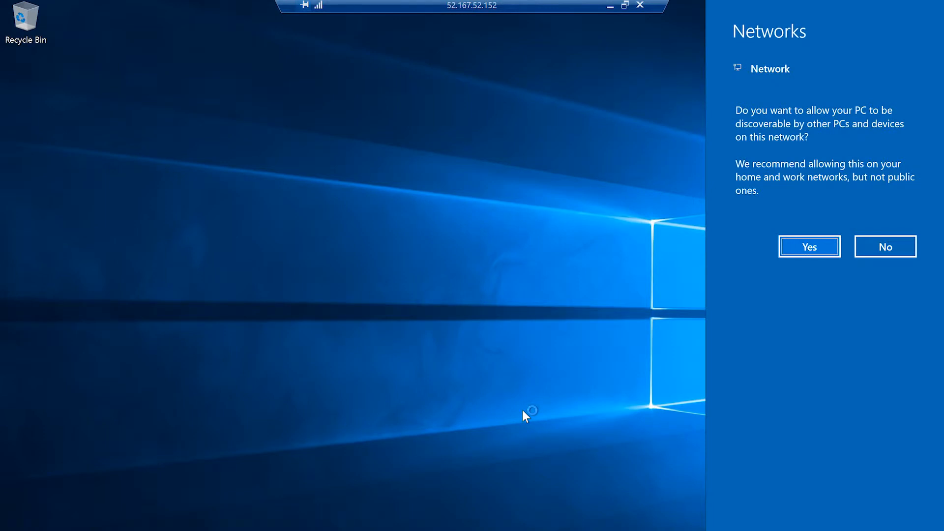
click(809, 246)
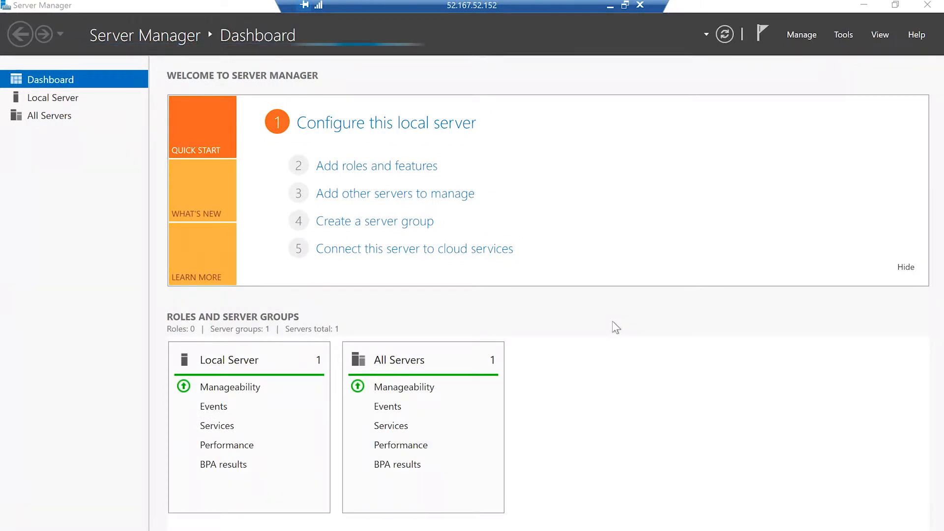
mouse_move(318, 201)
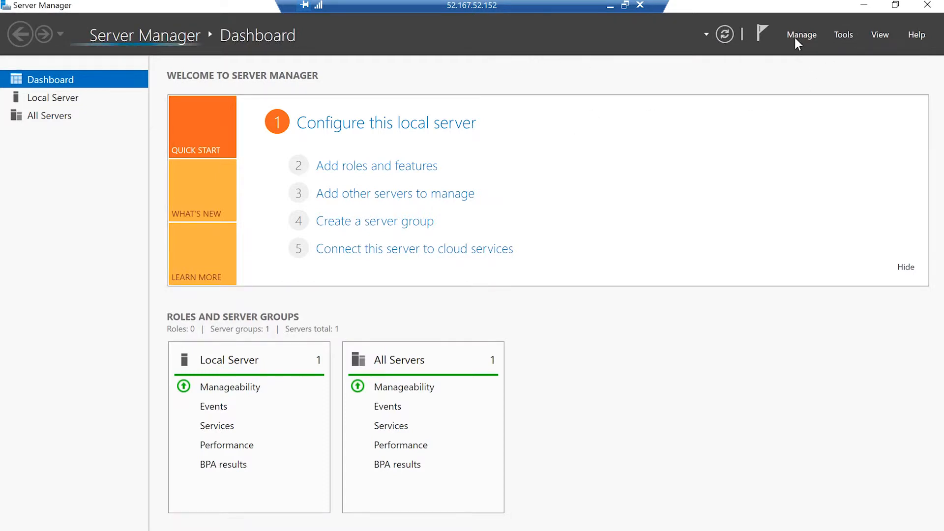
mouse_move(832, 55)
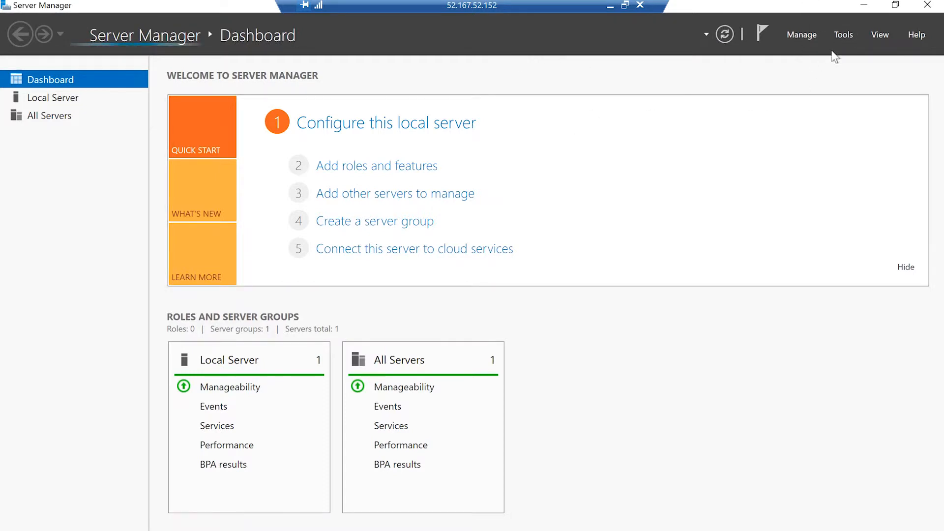
- Start the Add Roles and Features wizard with role-based installation on DCDemo01
click(844, 35)
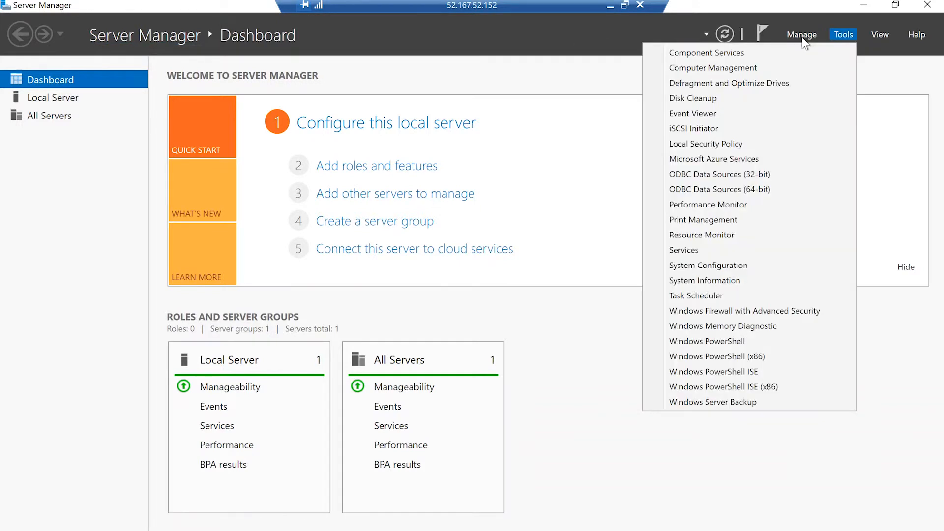
click(802, 35)
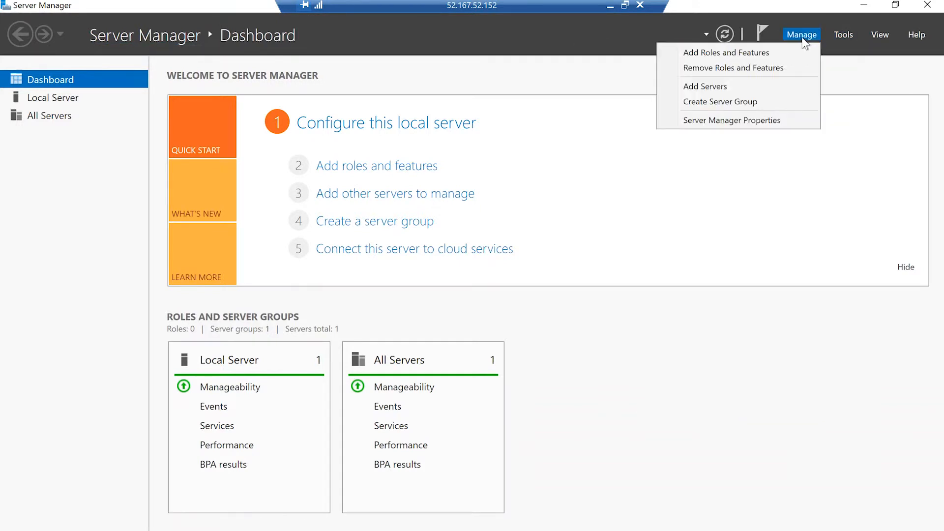
click(727, 53)
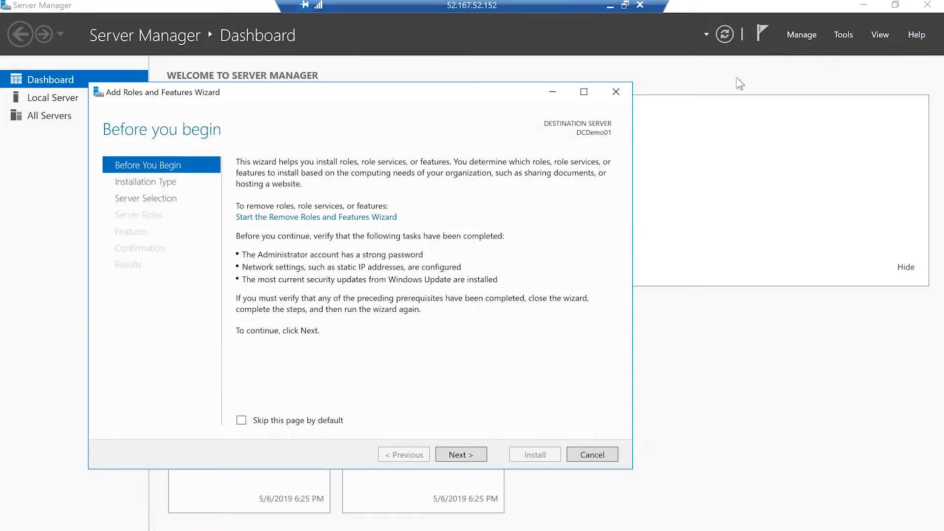
click(461, 454)
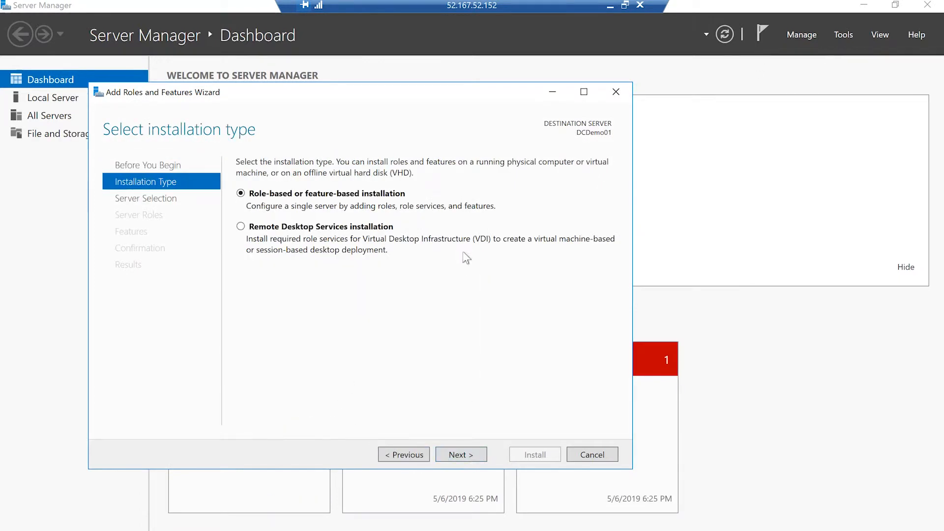
mouse_move(402, 200)
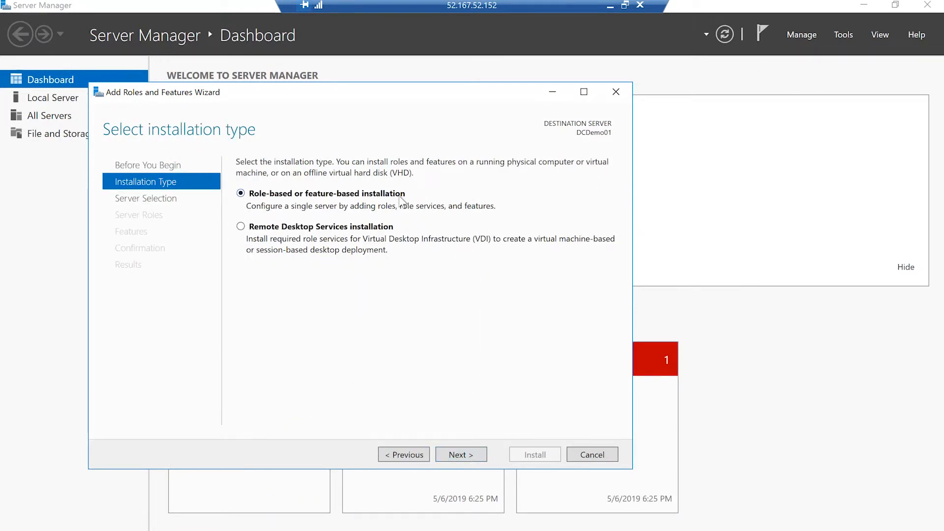
click(461, 454)
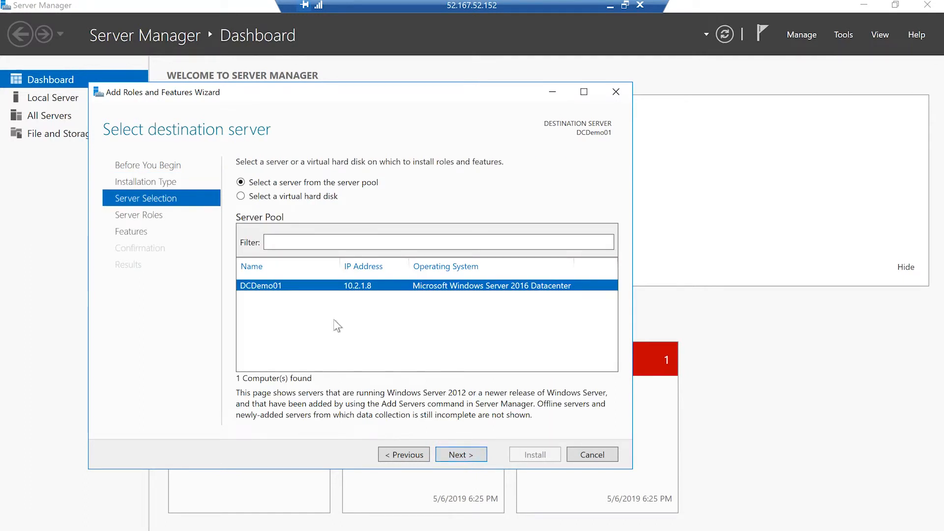
mouse_move(369, 332)
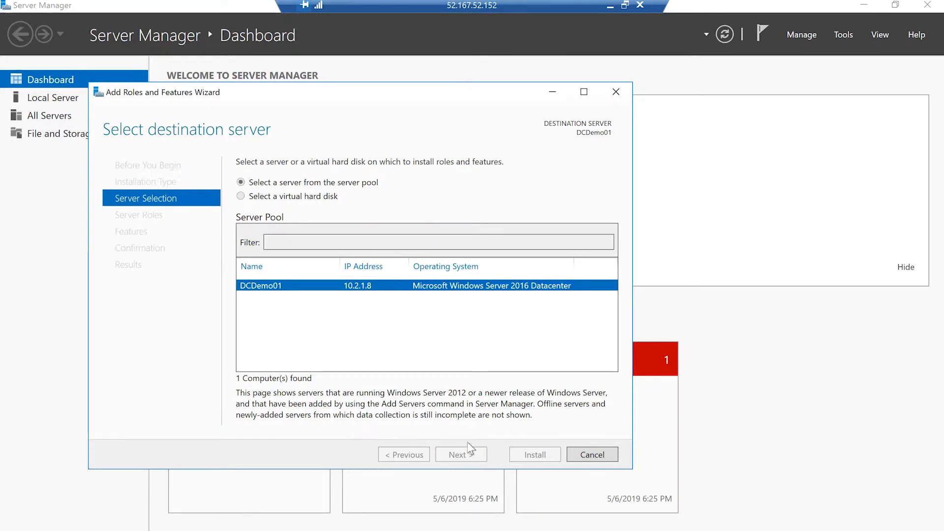
click(461, 454)
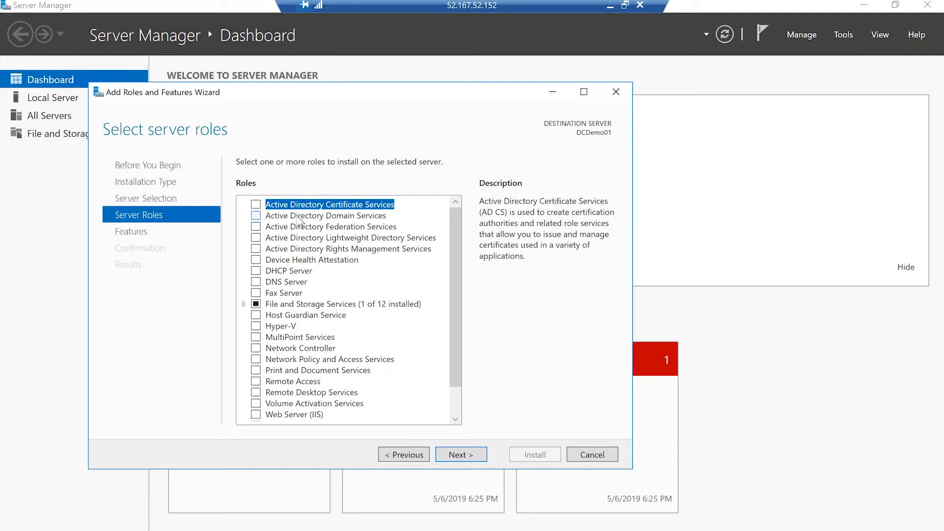
mouse_move(336, 229)
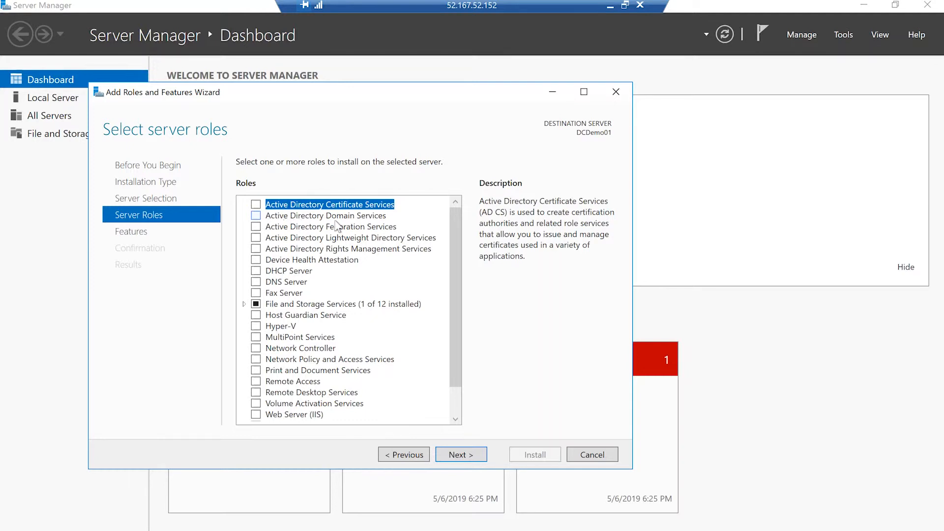
- Select Active Directory Domain Services with its management tools and continue to Confirmation
click(254, 215)
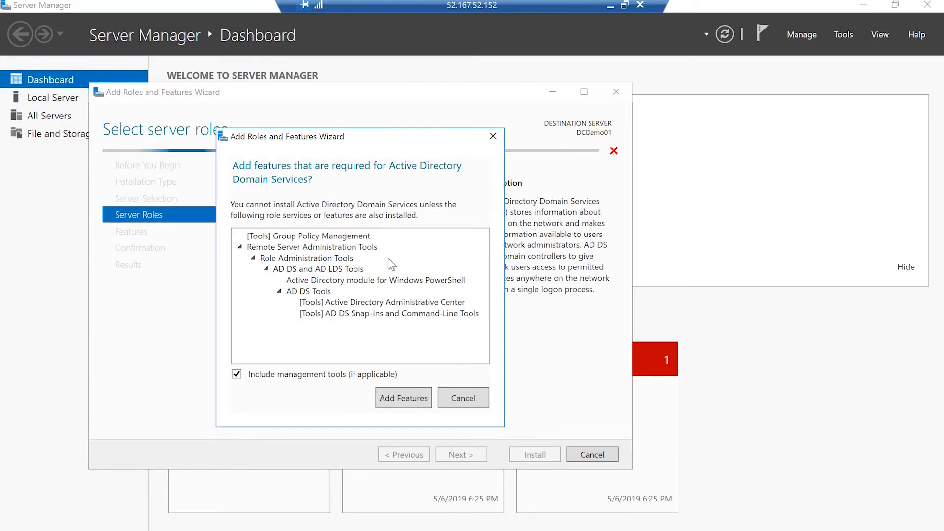
mouse_move(295, 215)
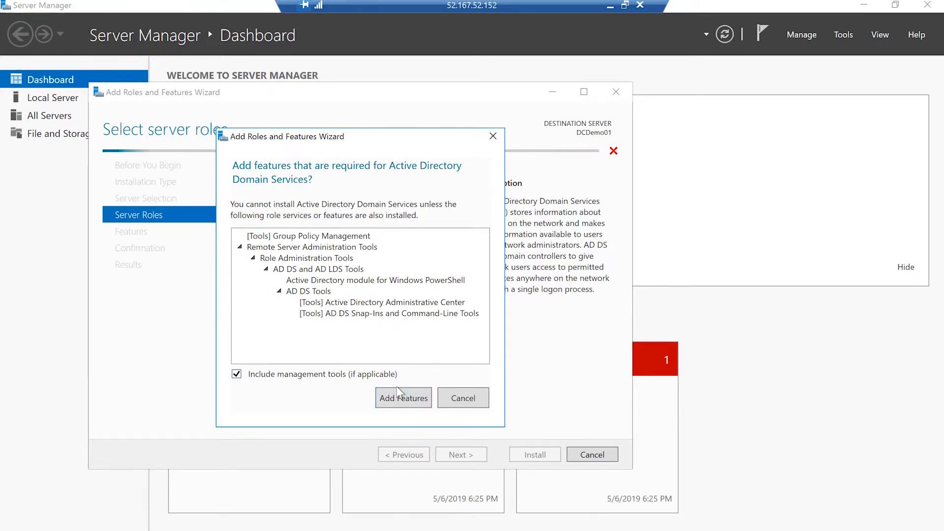
click(403, 397)
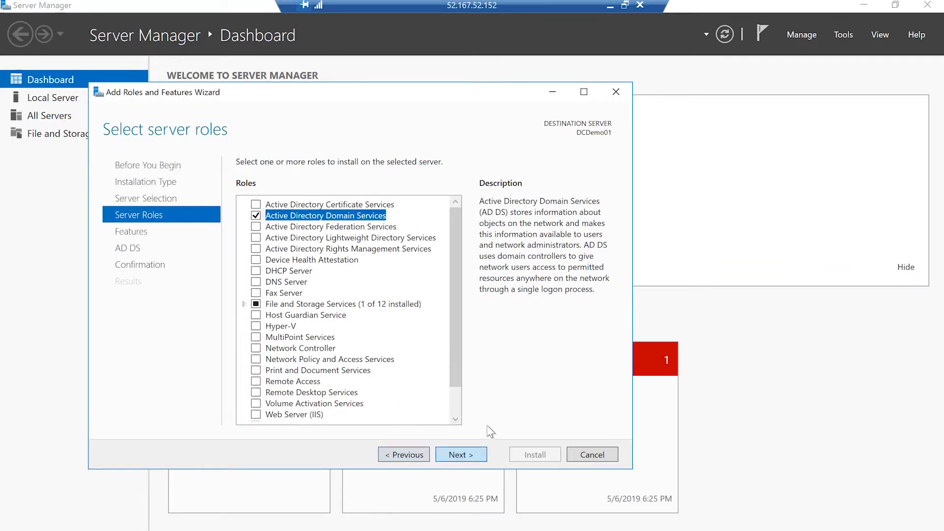
click(460, 454)
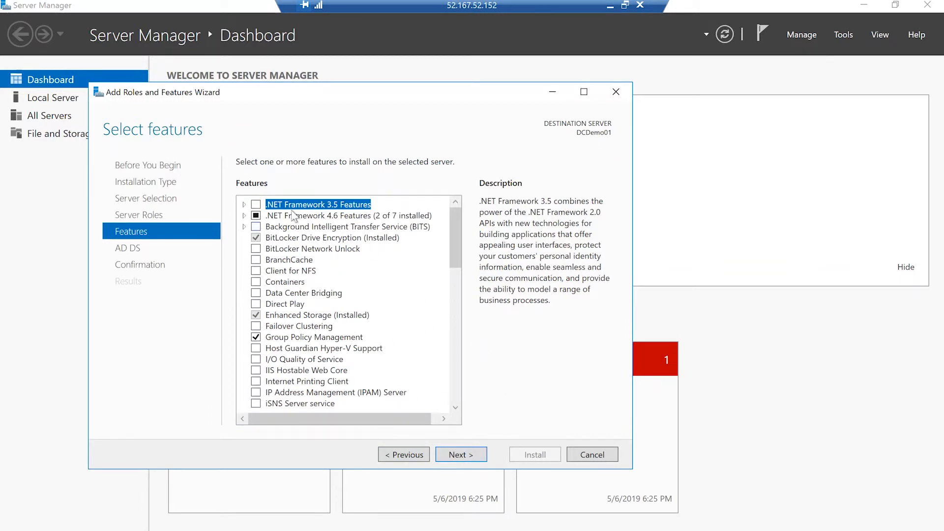
click(461, 454)
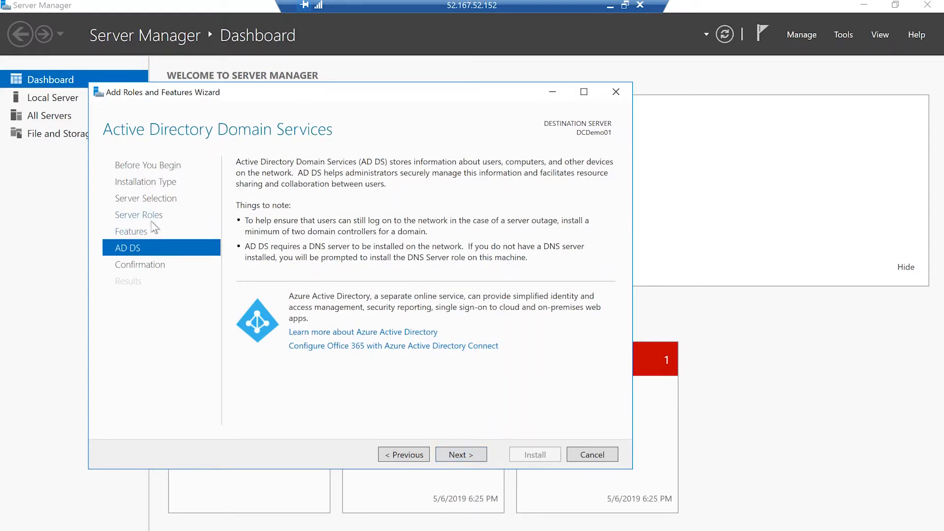
mouse_move(469, 460)
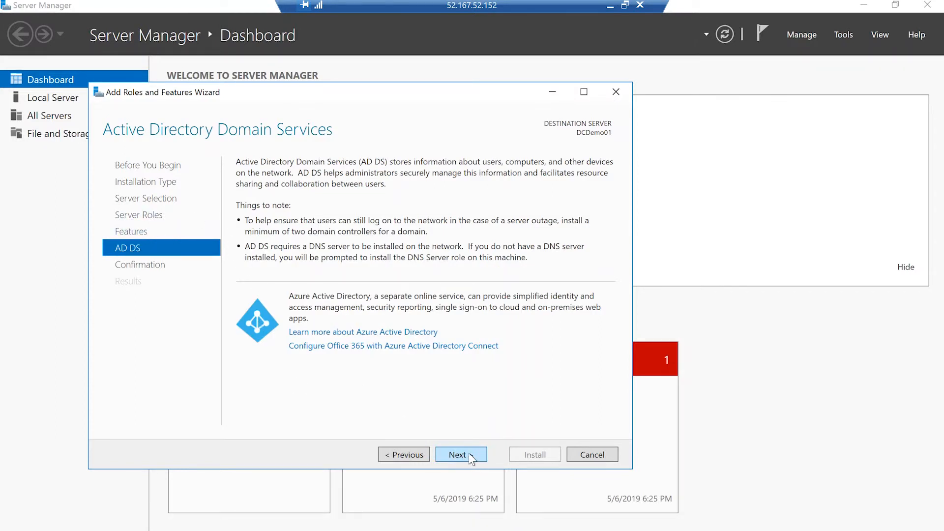
click(460, 454)
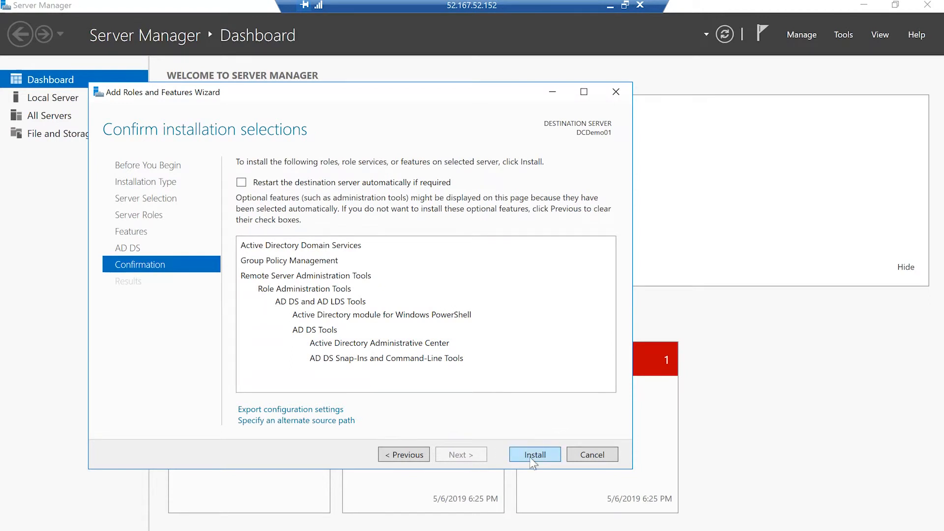
- Install the AD DS role on DCDemo01 and close the finished wizard
click(535, 455)
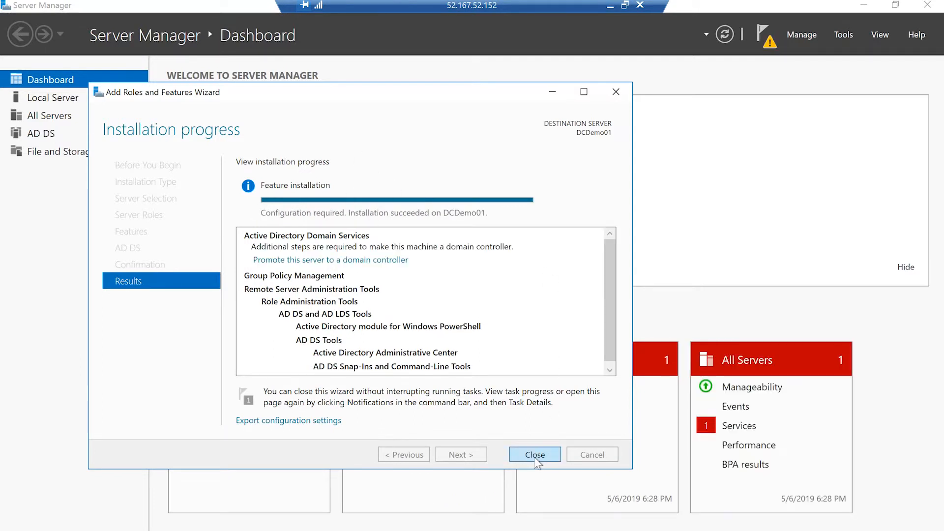
click(534, 454)
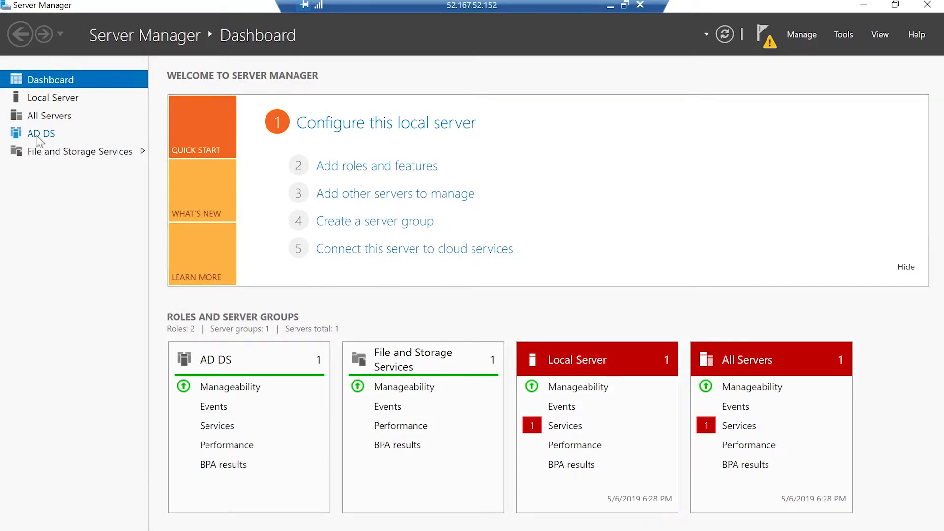
mouse_move(794, 91)
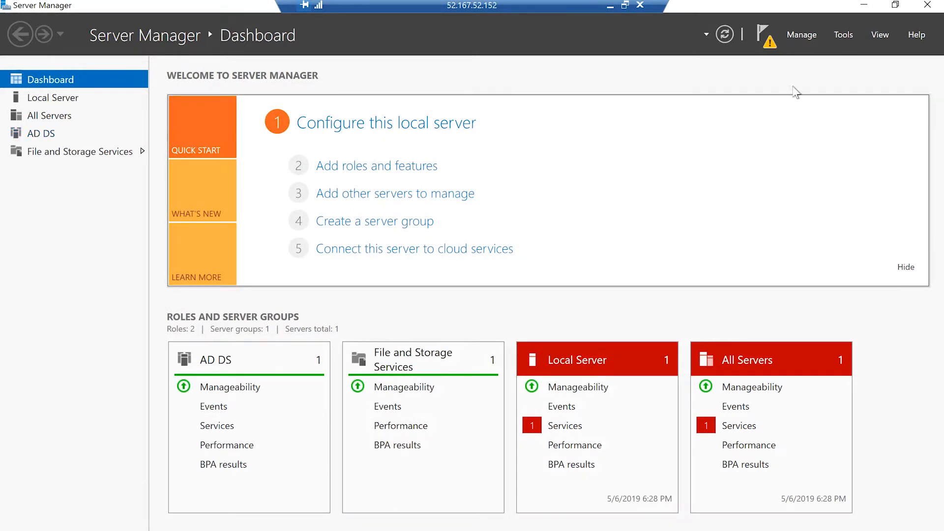
mouse_move(760, 34)
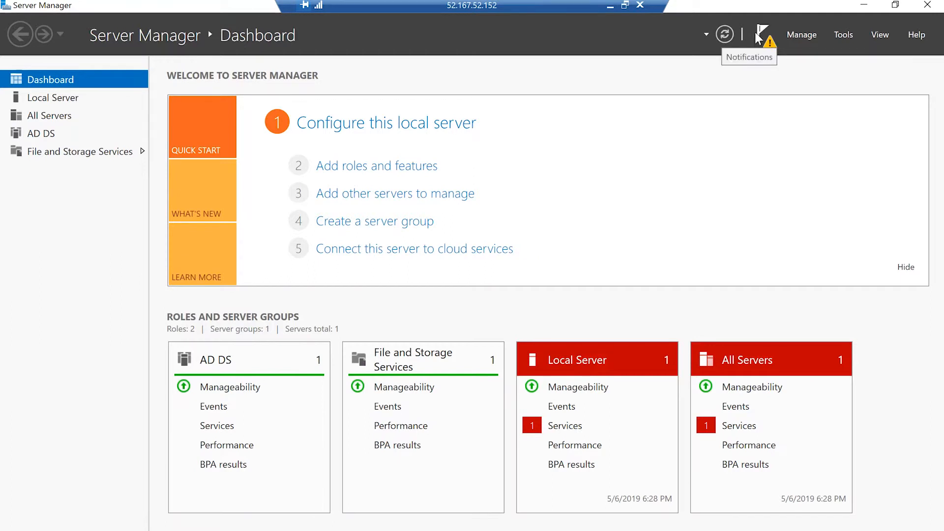
- From Notifications, start promoting this server to a domain controller
click(763, 34)
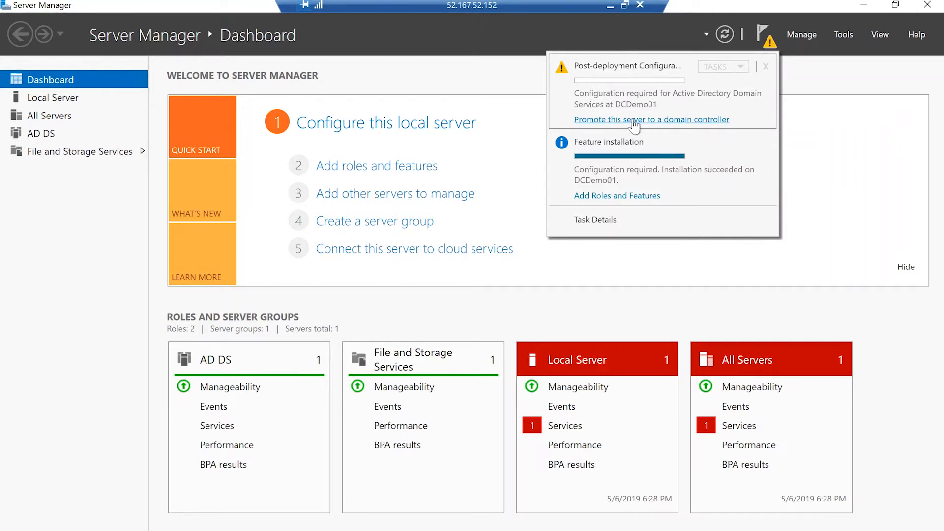
click(651, 119)
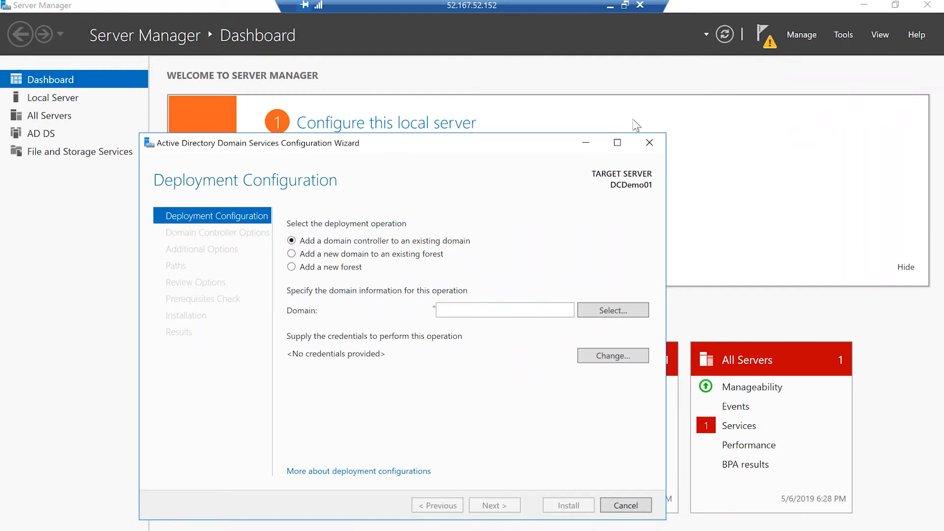
mouse_move(334, 164)
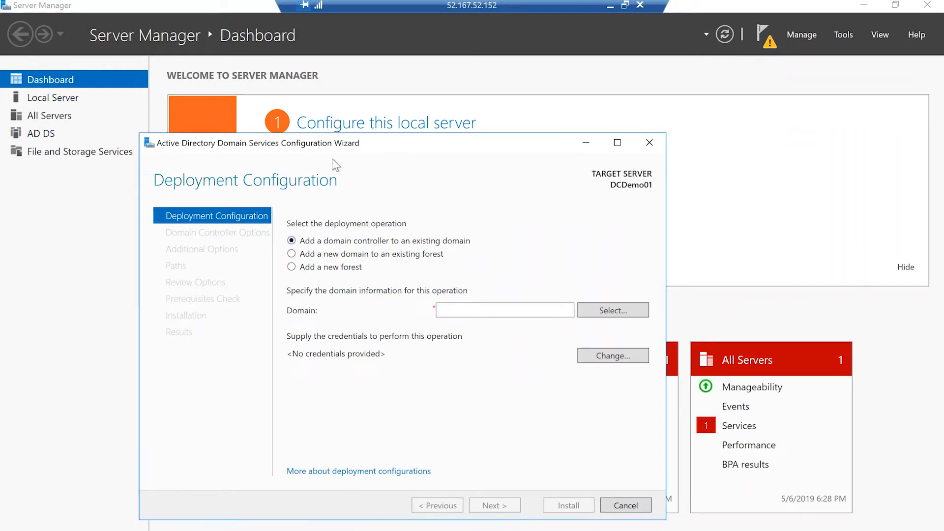
mouse_move(353, 244)
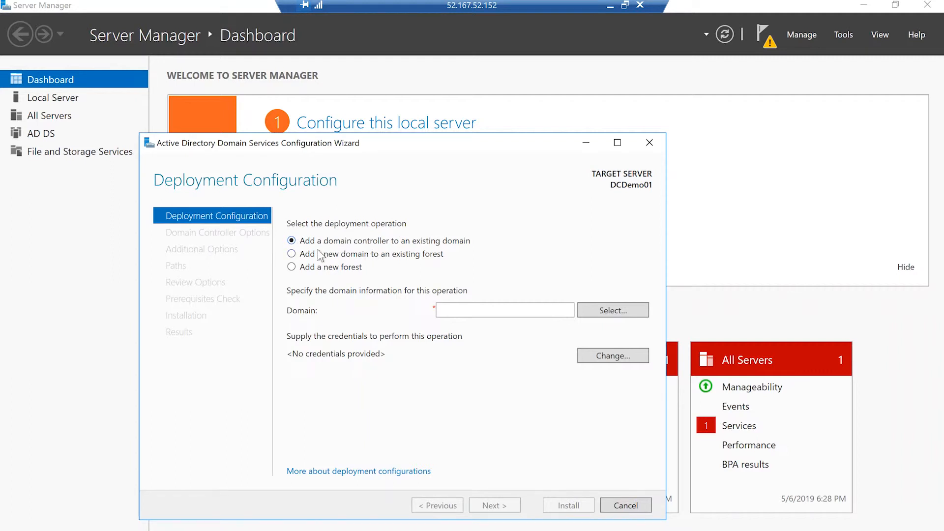
mouse_move(342, 258)
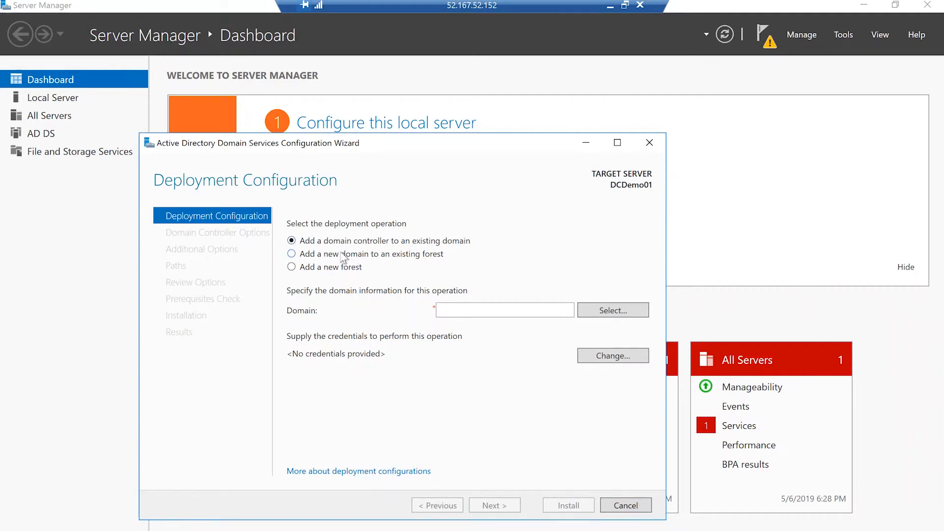
- Choose 'Add a new forest' with root domain name DHDemoDC.com and advance to verification
click(292, 268)
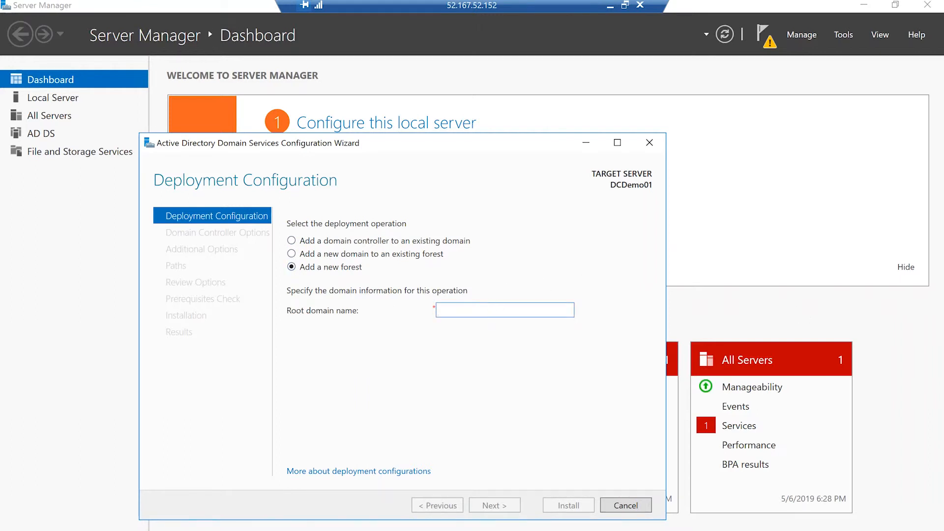
mouse_move(853, 391)
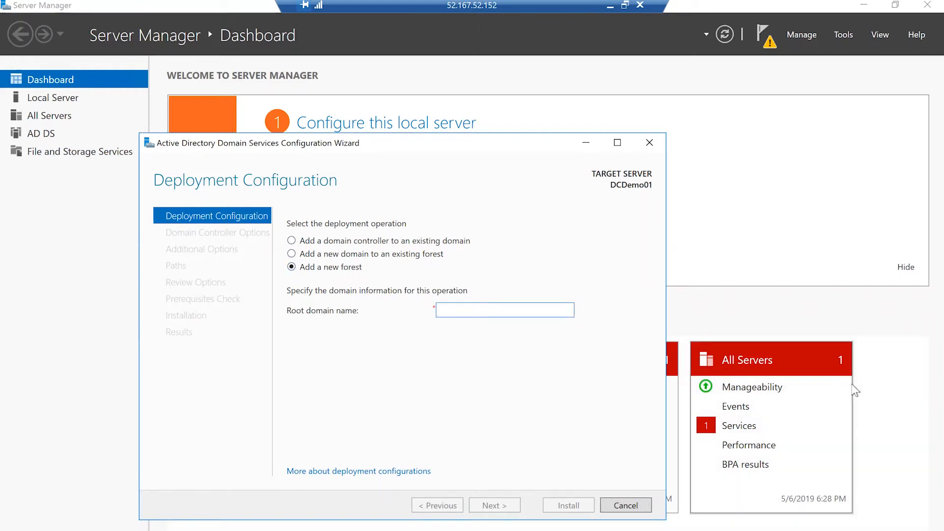
text(DHDemoDC)
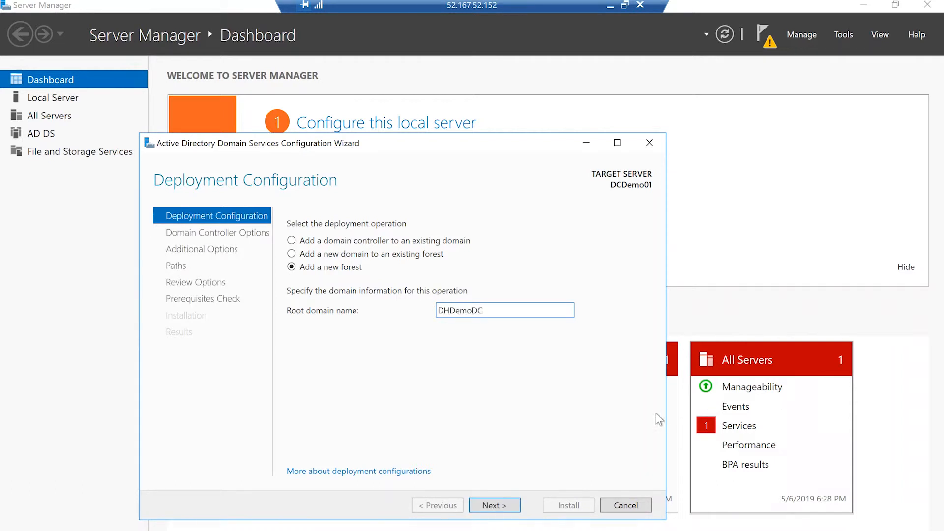
click(494, 505)
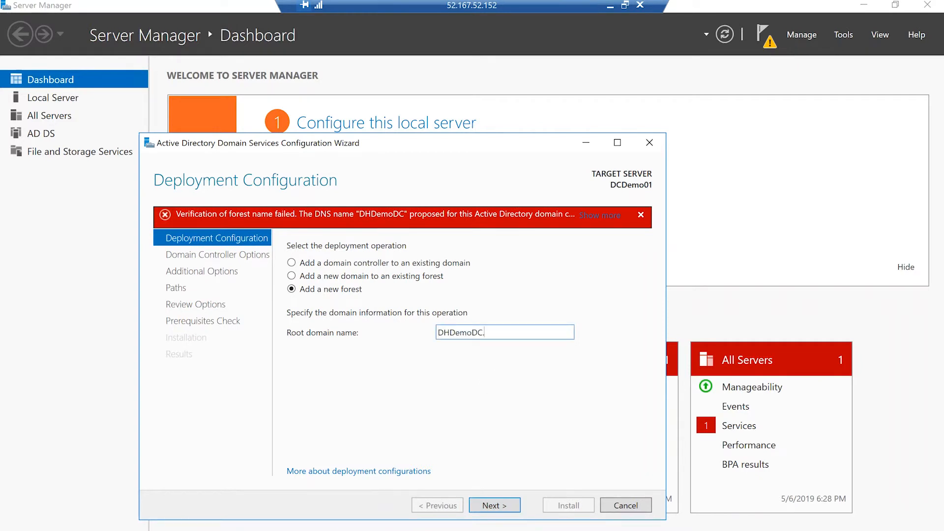
text(com)
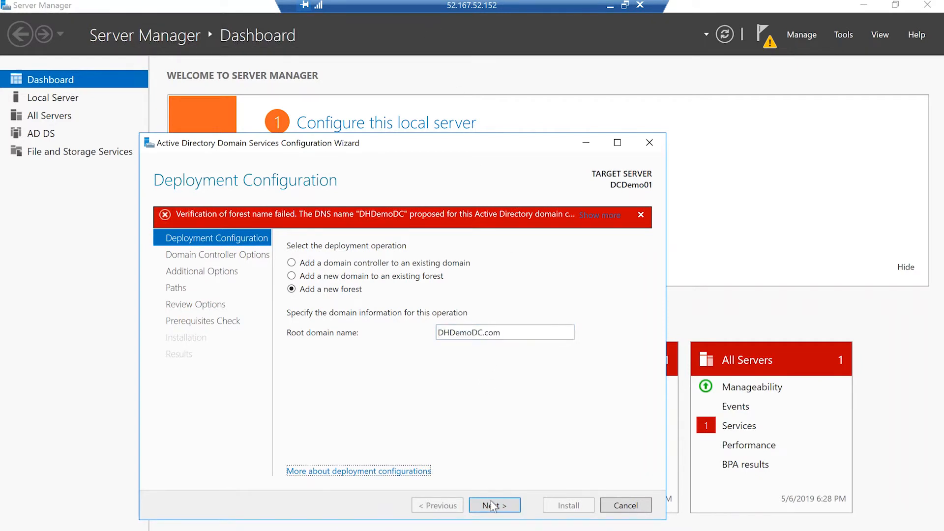
click(495, 506)
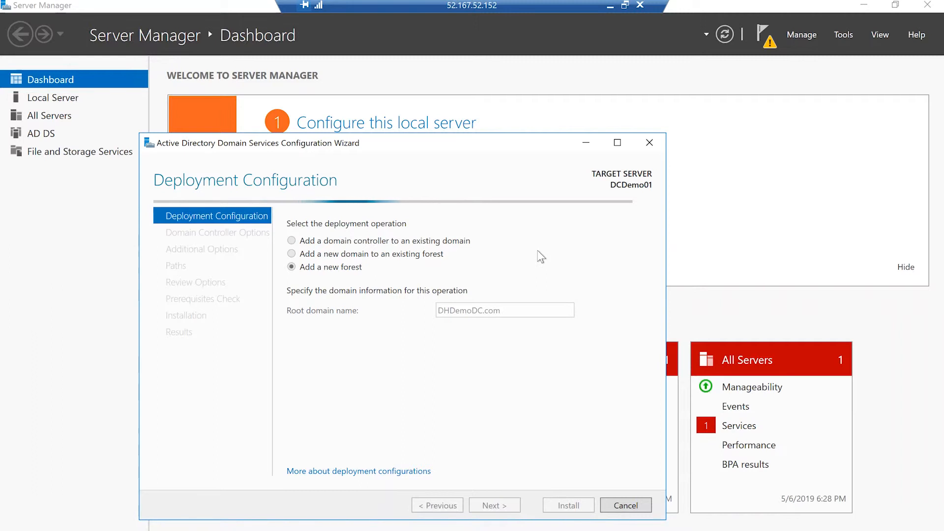
- Keep Windows Server 2016 functional levels, enter and confirm the DSRM password, and continue
click(494, 520)
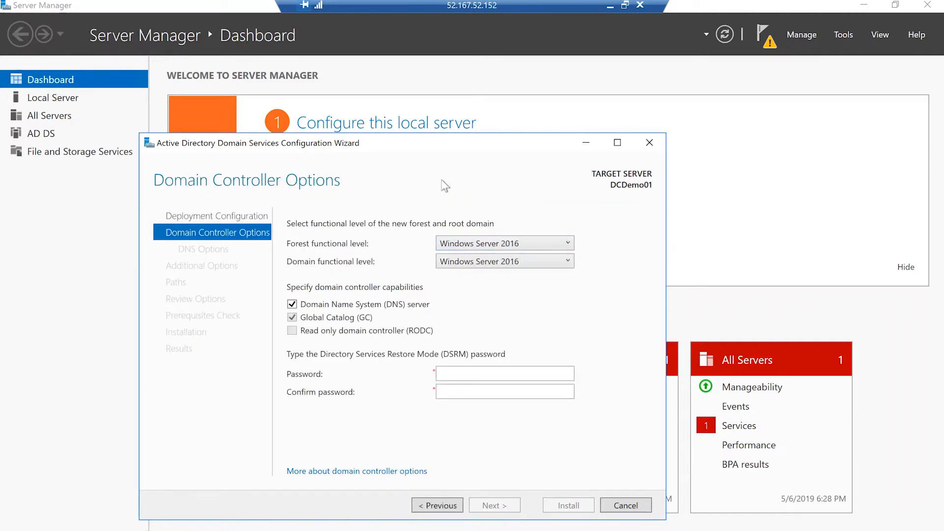
mouse_move(468, 193)
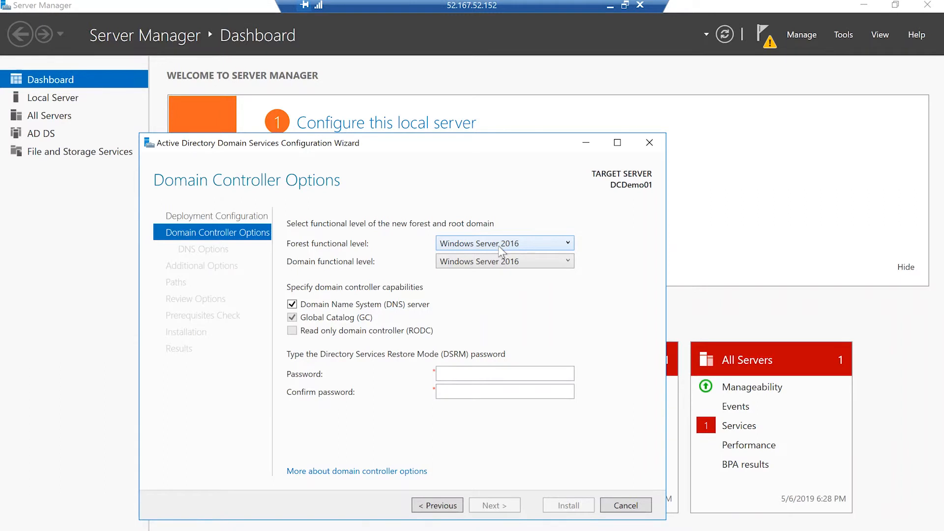
mouse_move(484, 373)
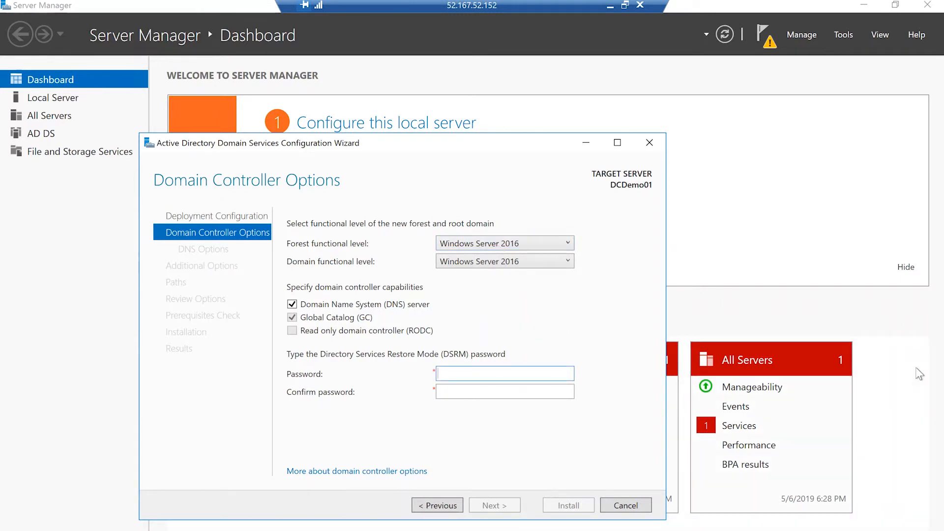
text(•)
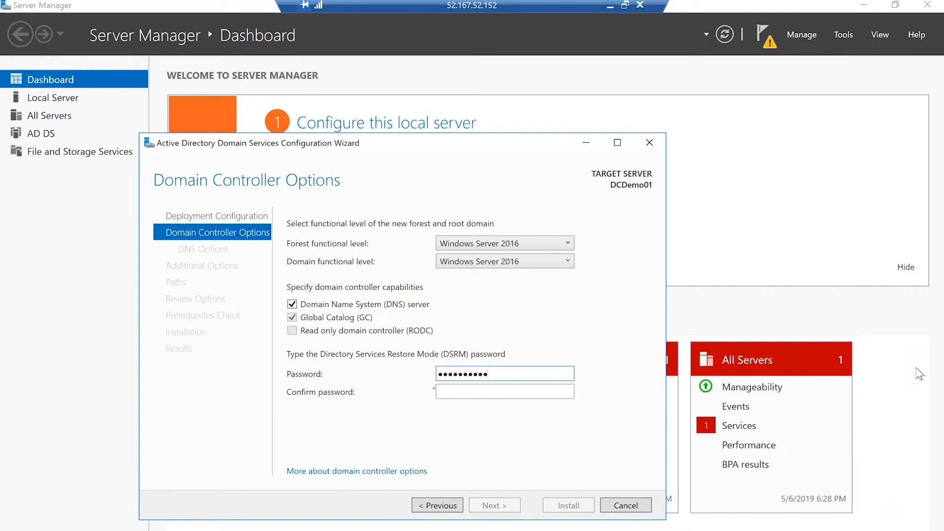
text(•••••)
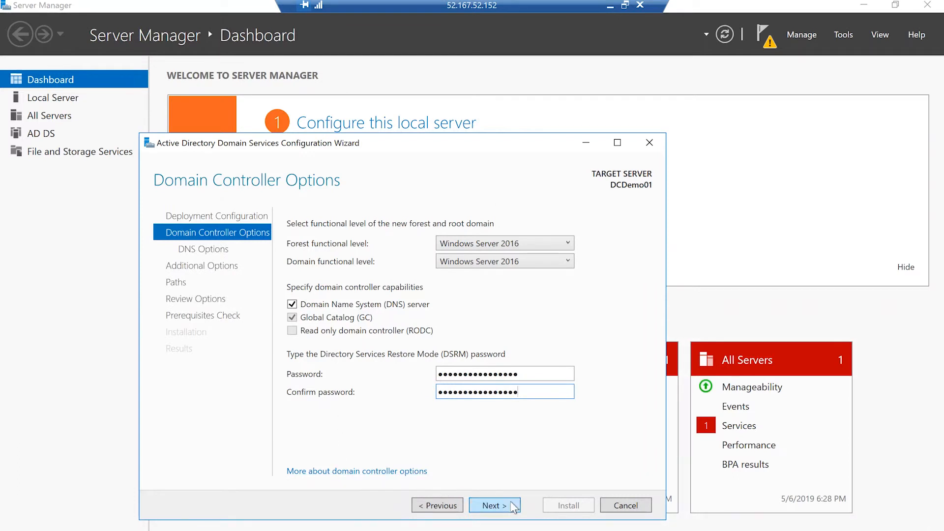
click(494, 506)
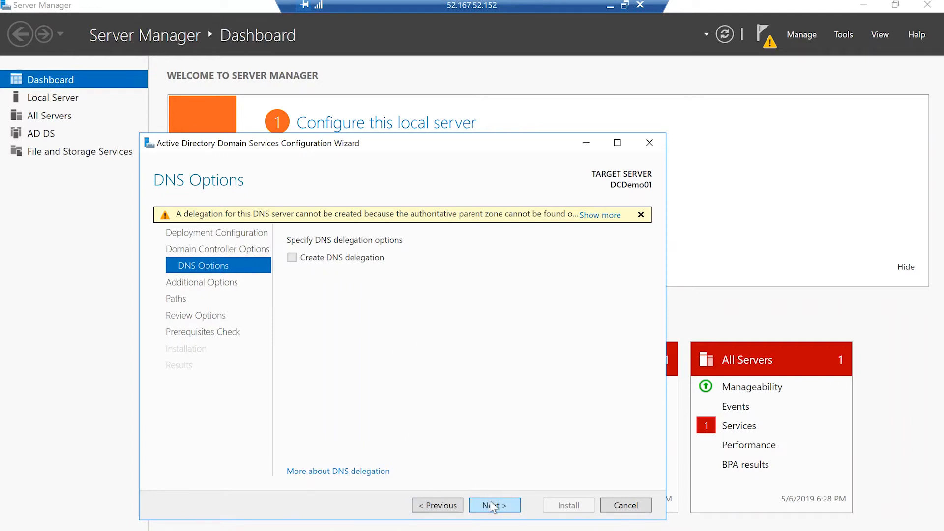
- Accept no DNS delegation, NetBIOS name DHDEMODC and default NTDS/SYSVOL paths through to Review Options
click(494, 506)
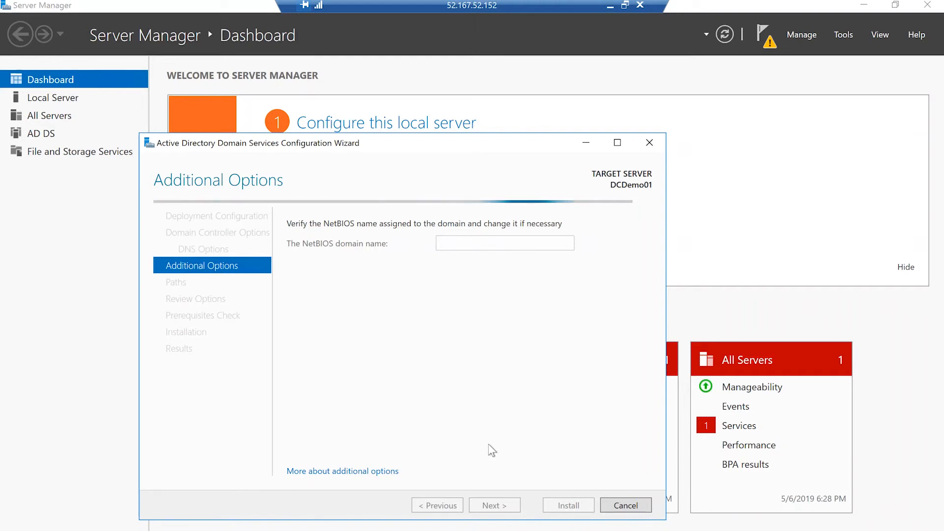
text(DHDEMODC)
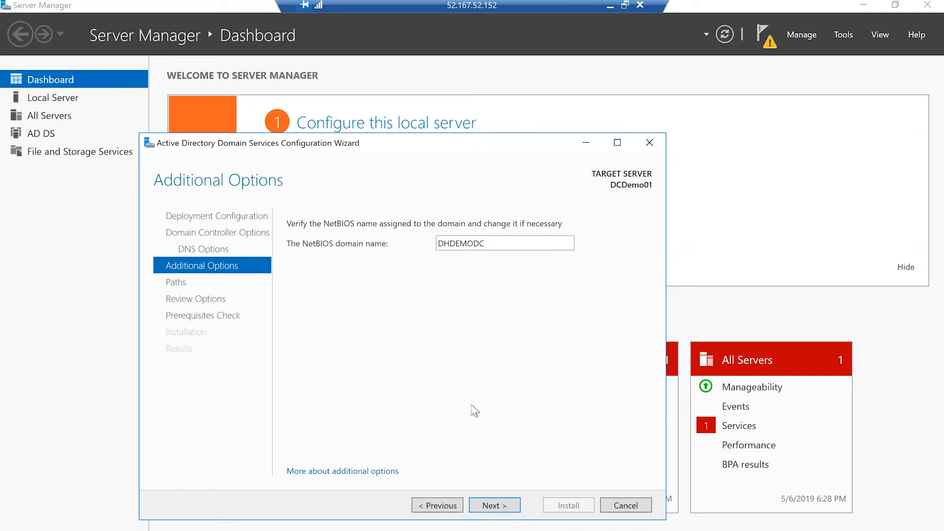
click(495, 506)
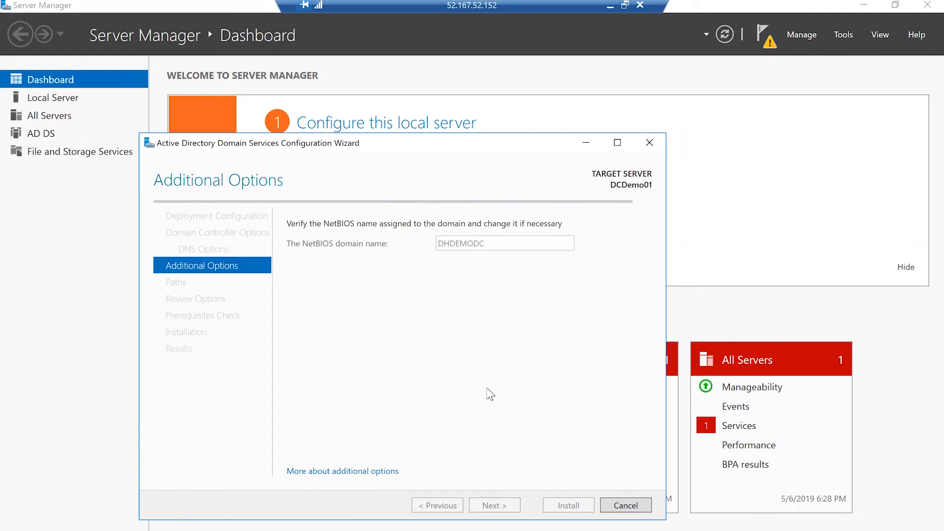
click(495, 506)
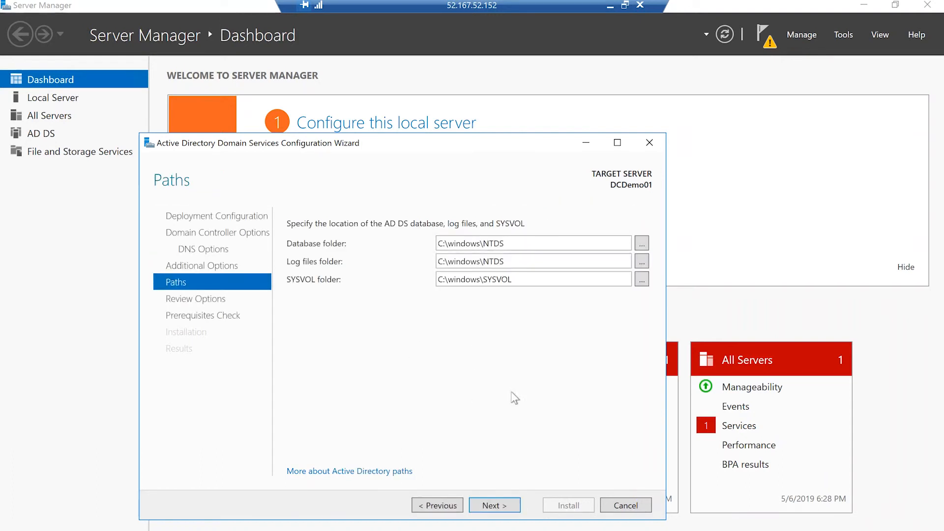
click(494, 519)
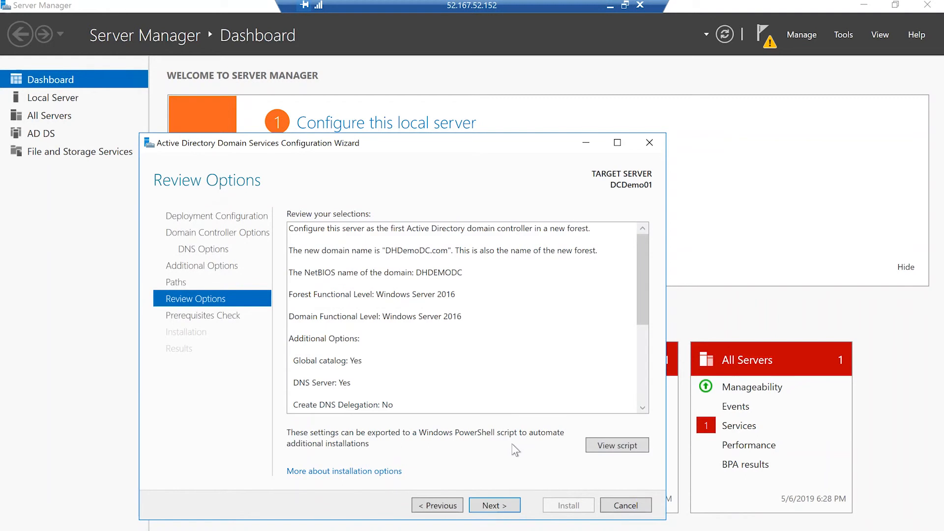
- Run the prerequisites check, review the warnings, and launch the domain controller promotion
click(495, 506)
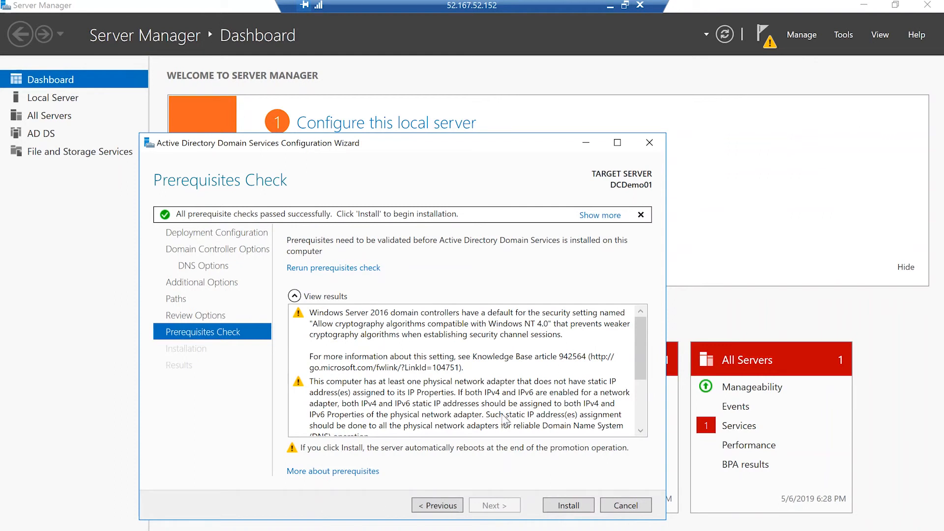
scroll(down, 3)
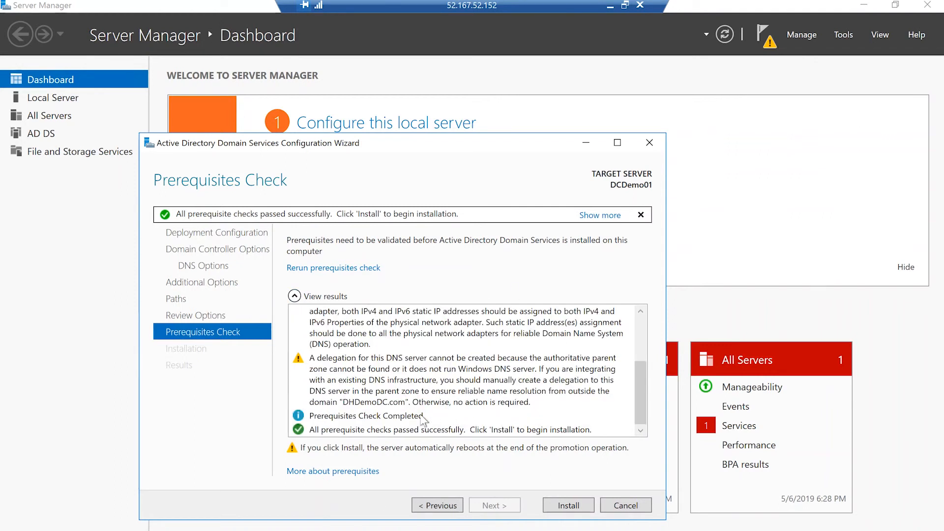
mouse_move(431, 386)
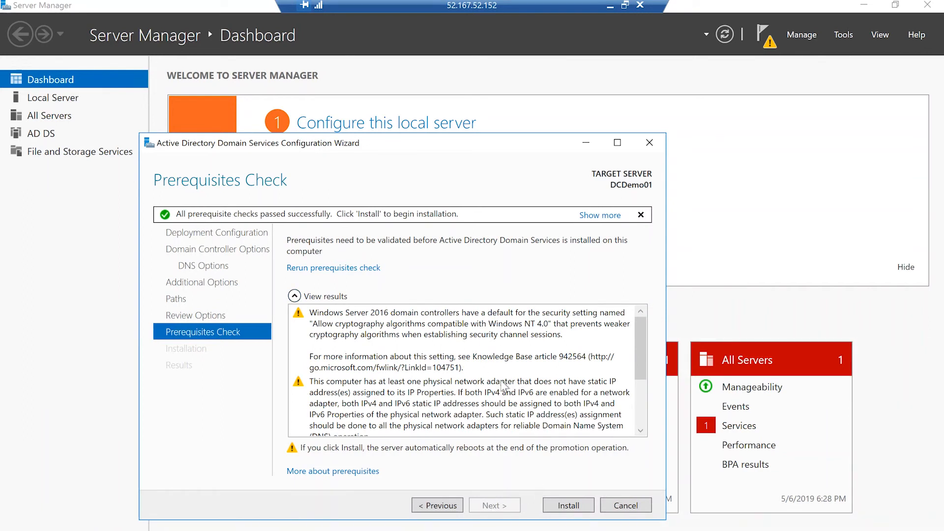
mouse_move(475, 392)
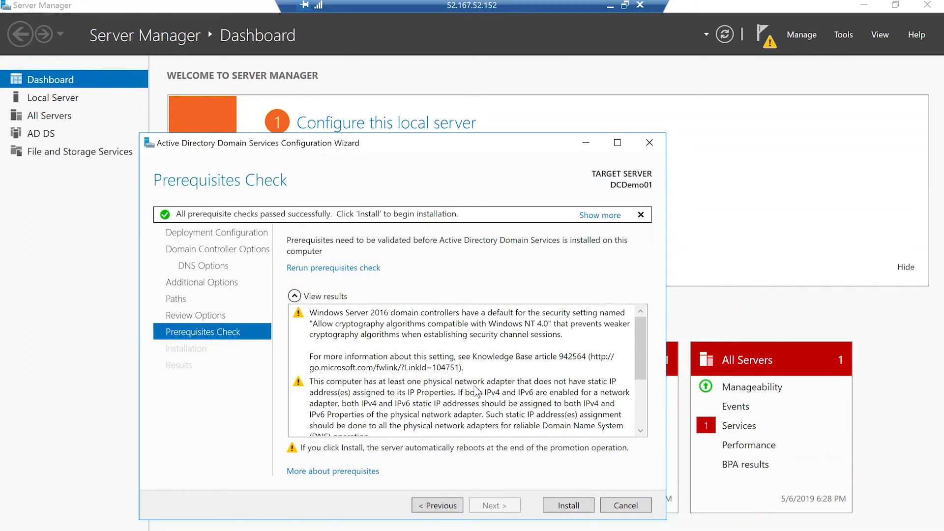
mouse_move(573, 482)
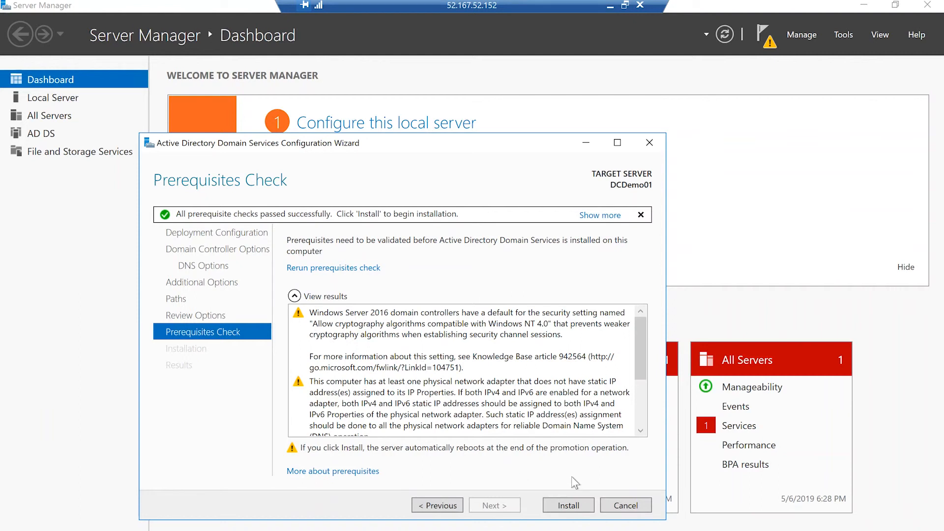
mouse_move(491, 392)
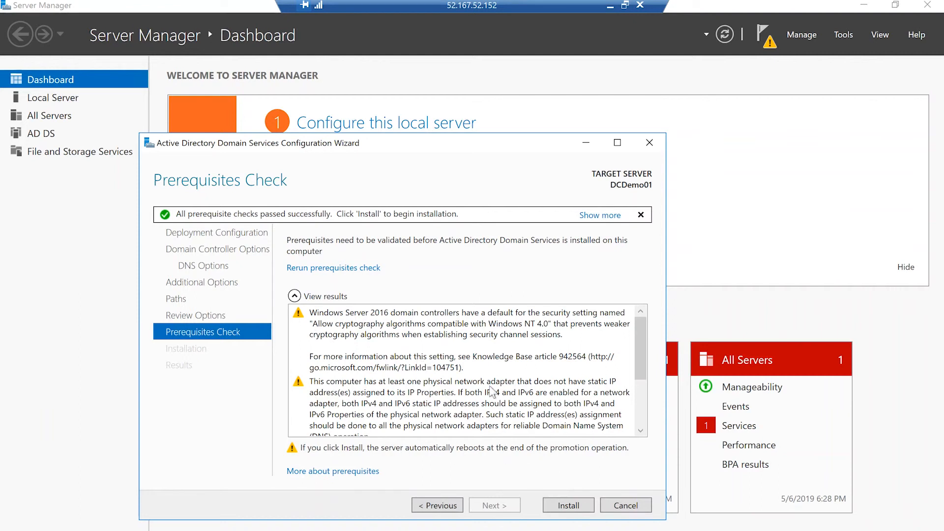
scroll(down, 3)
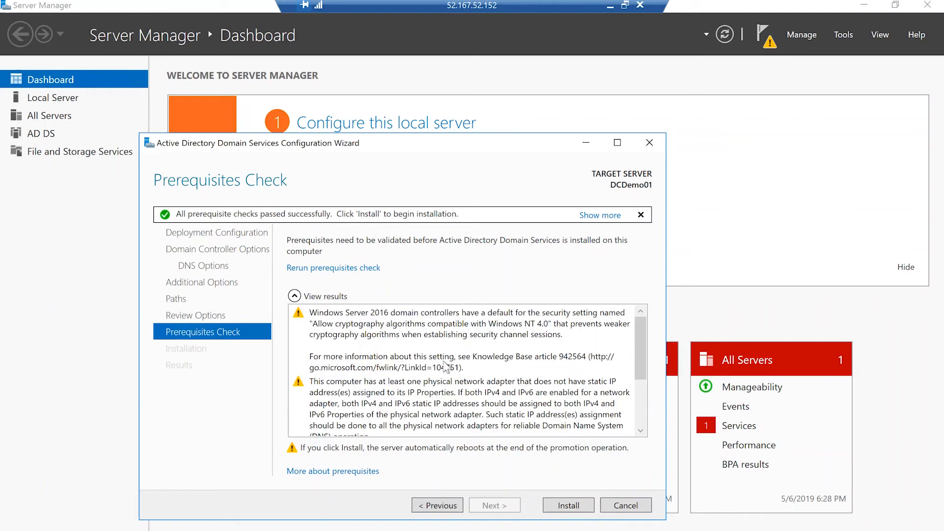
scroll(down, 3)
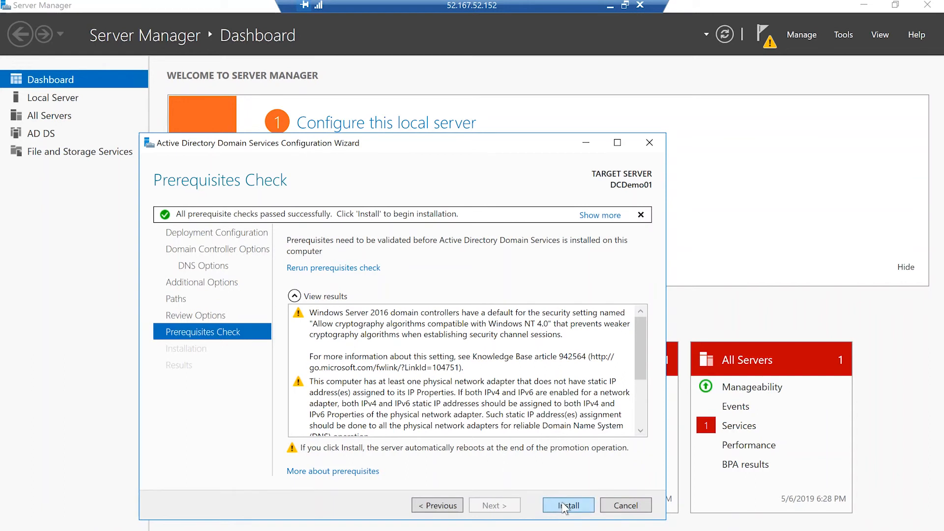
click(569, 506)
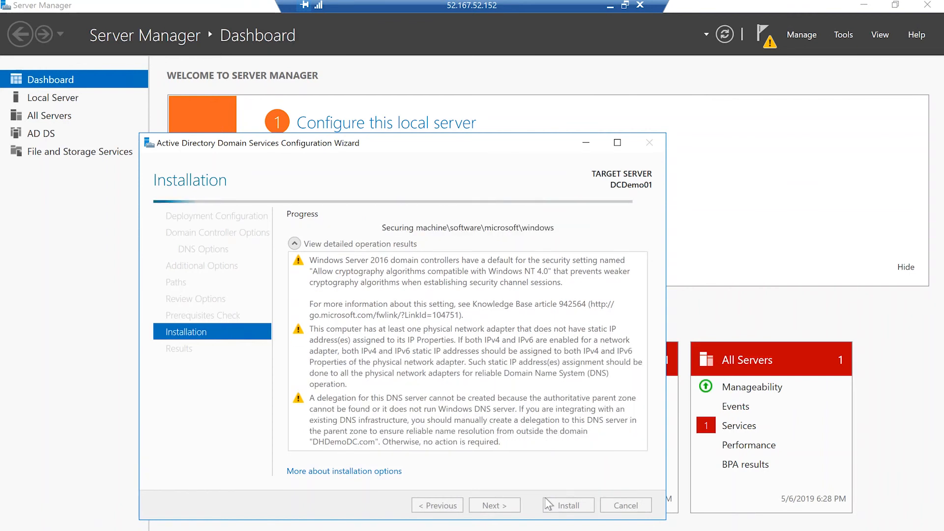
- Wait on the Installation page while the server is promoted before its automatic reboot
click(569, 506)
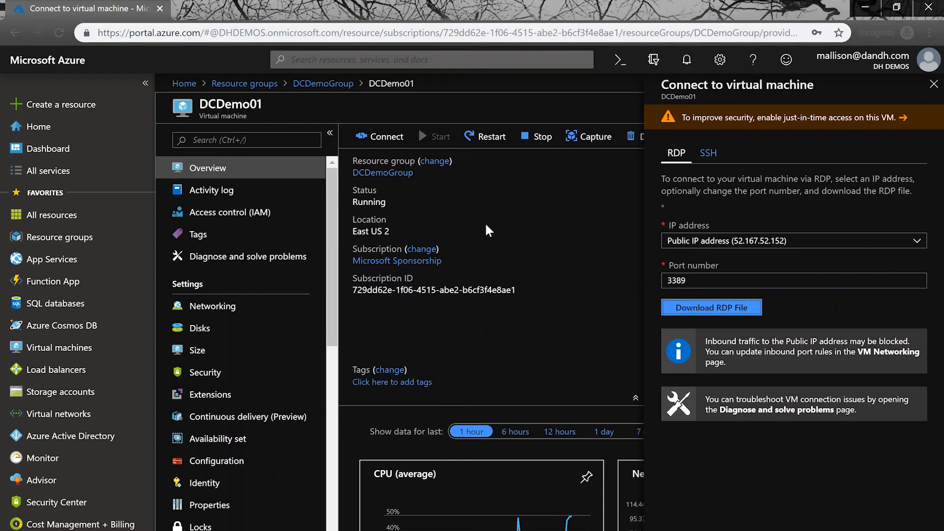
mouse_move(933, 84)
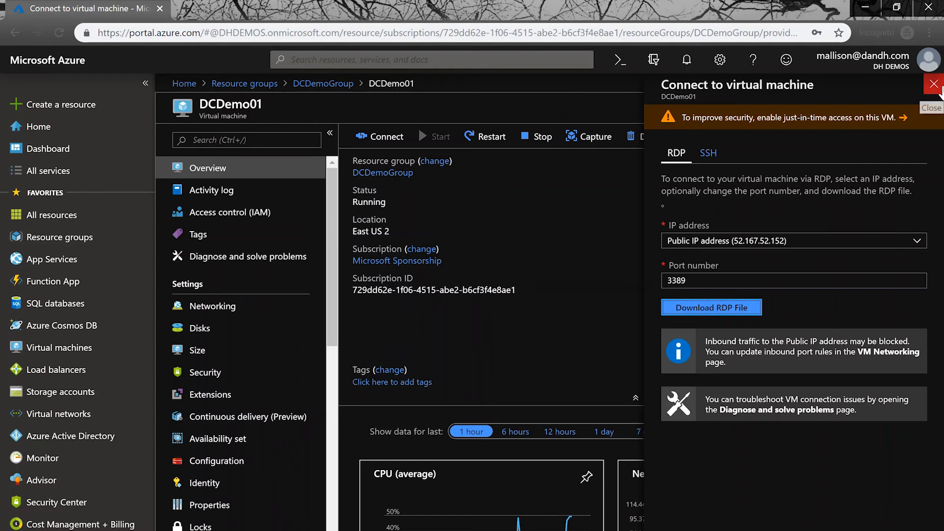
- Close the Connect to virtual machine blade, returning to DCDemo01's overview showing Running
click(932, 84)
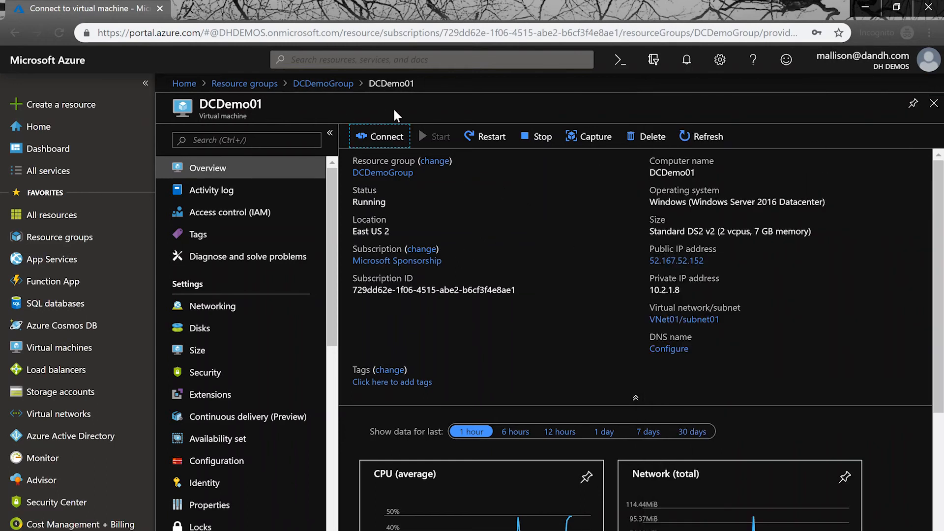
mouse_move(543, 290)
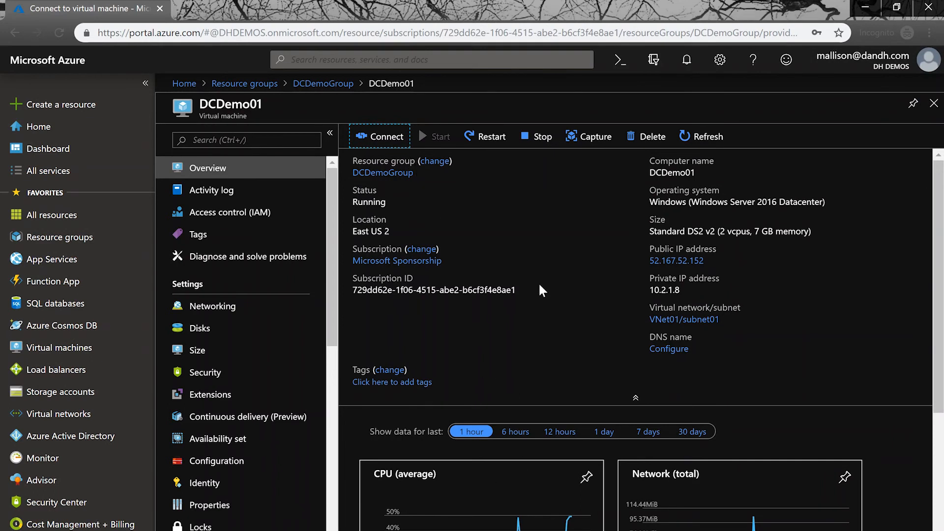
mouse_move(478, 206)
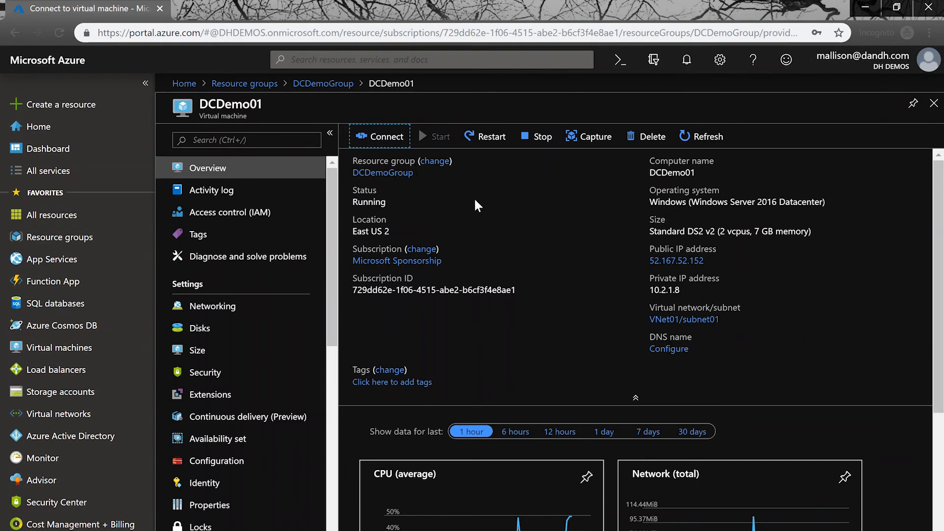